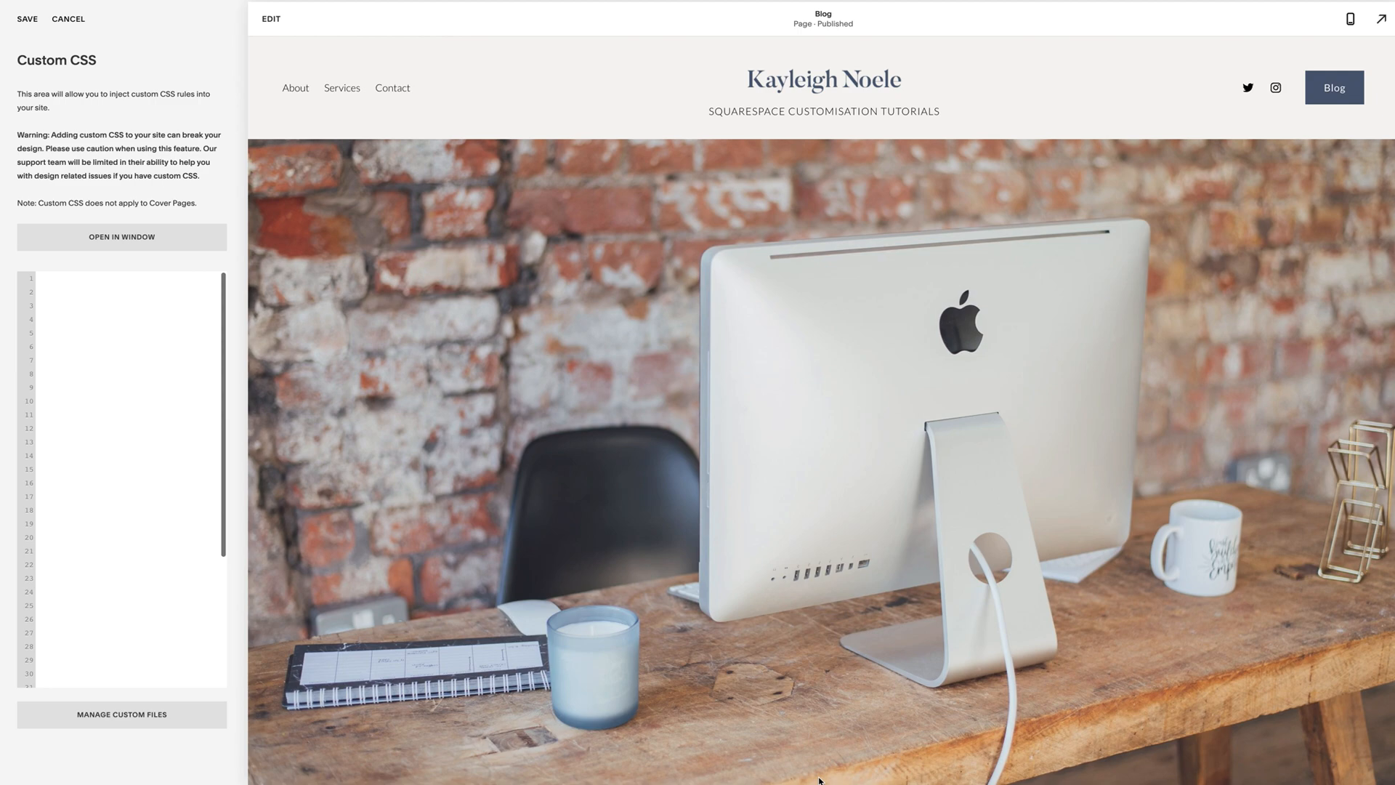
mouse_move(39, 468)
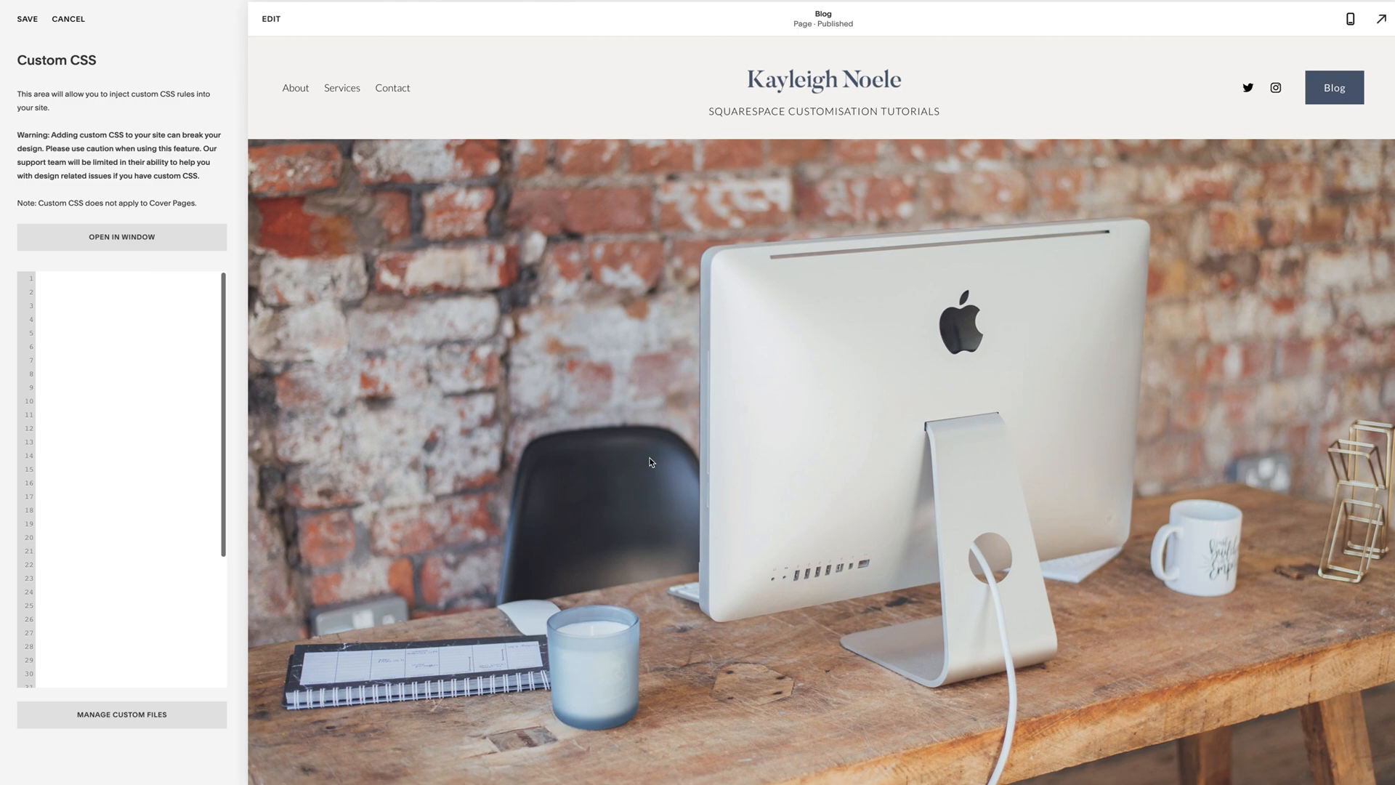
mouse_move(341, 98)
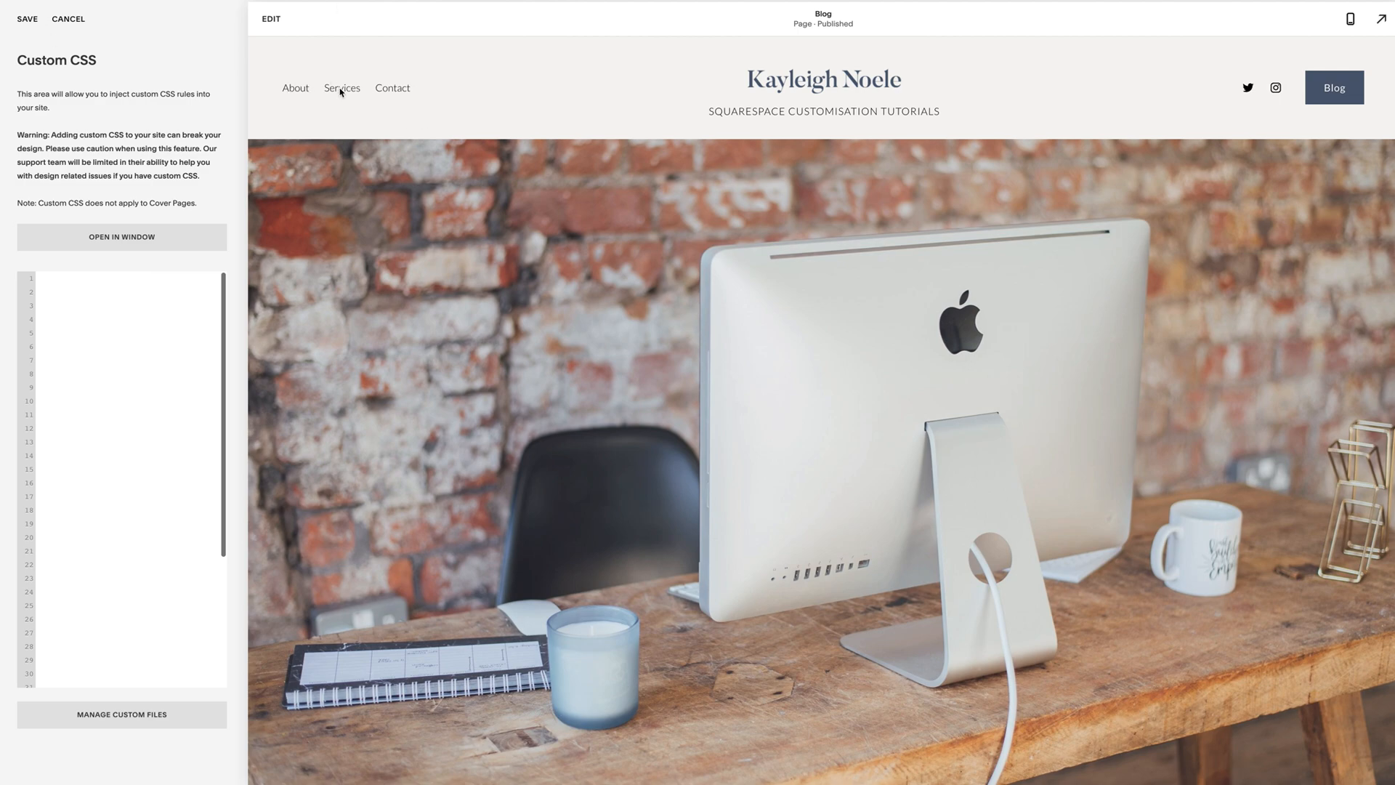
mouse_move(407, 92)
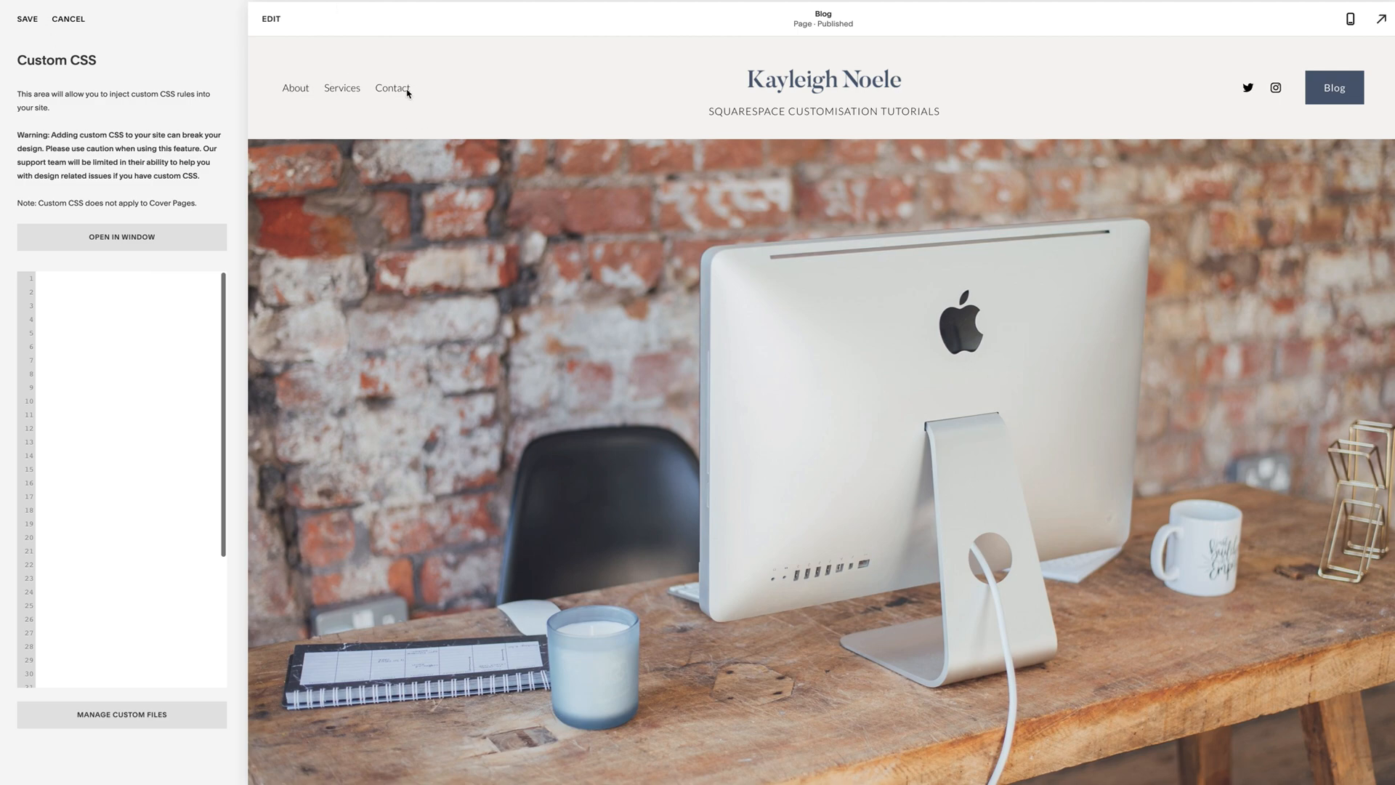
mouse_move(179, 300)
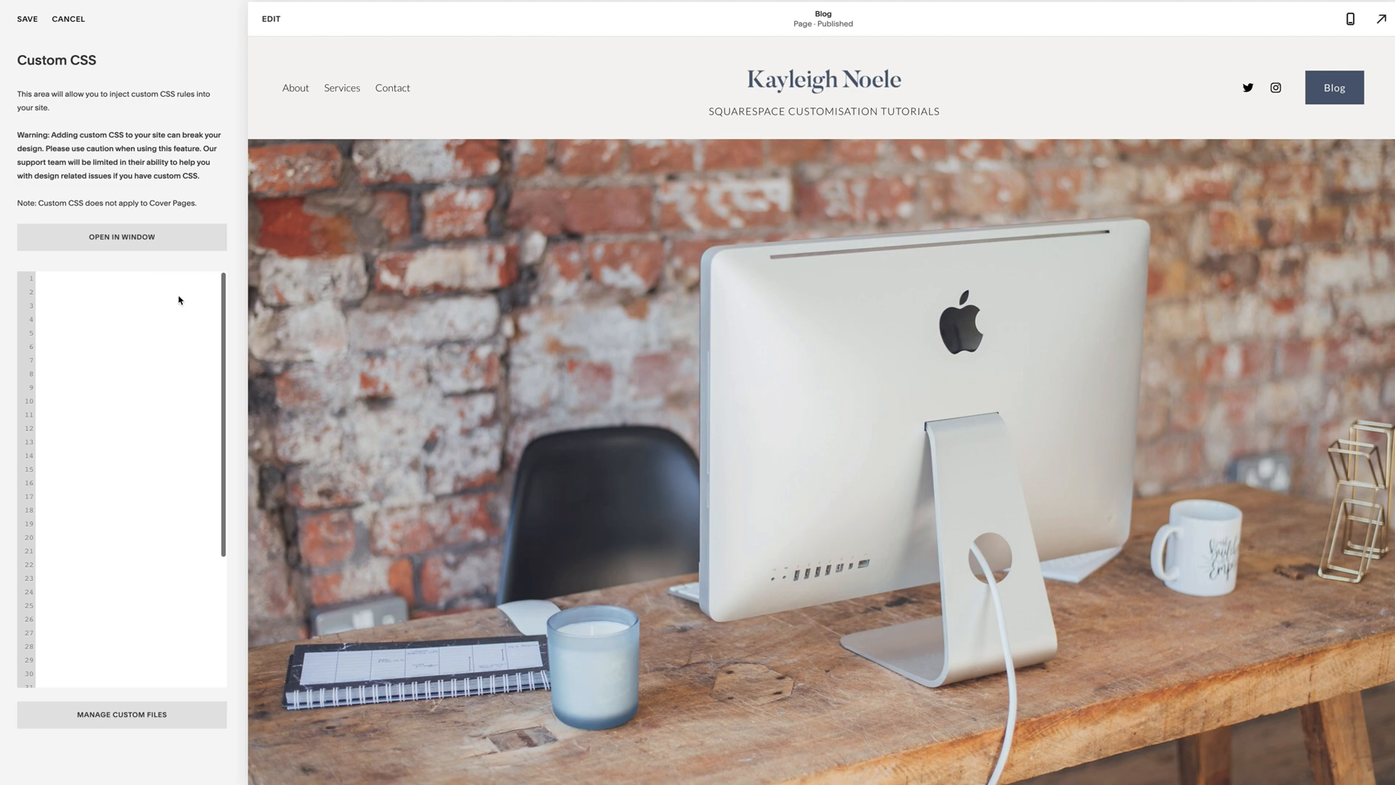
mouse_move(173, 300)
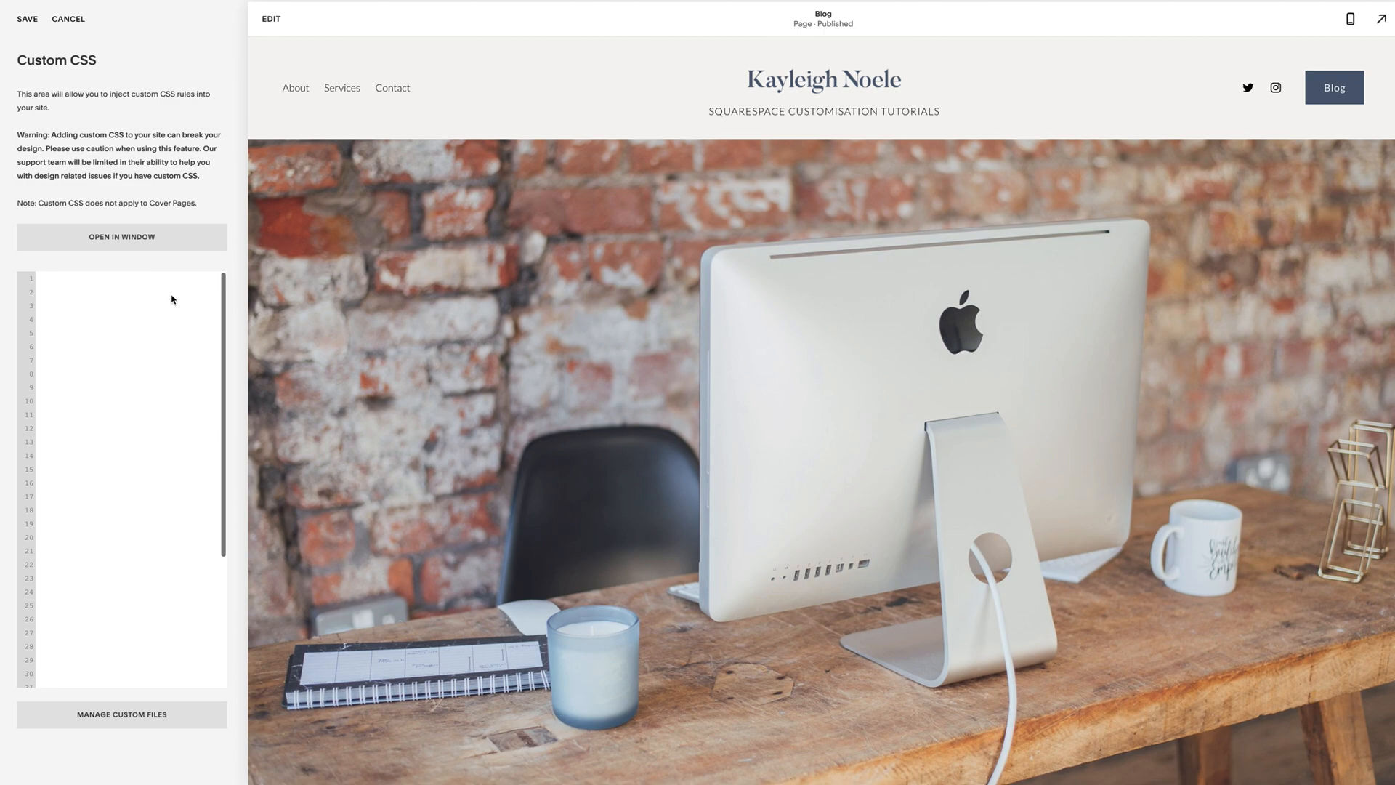
mouse_move(158, 297)
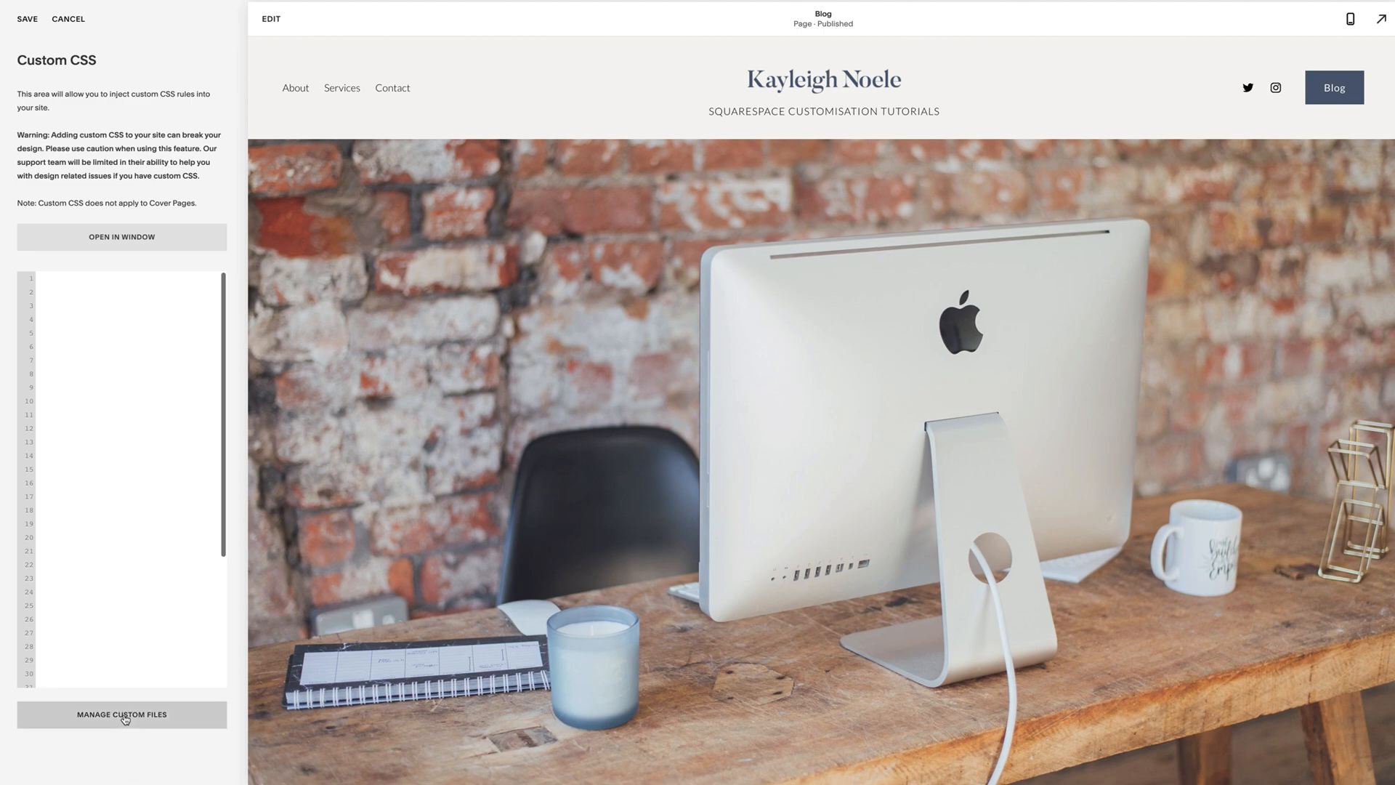
left_click(121, 714)
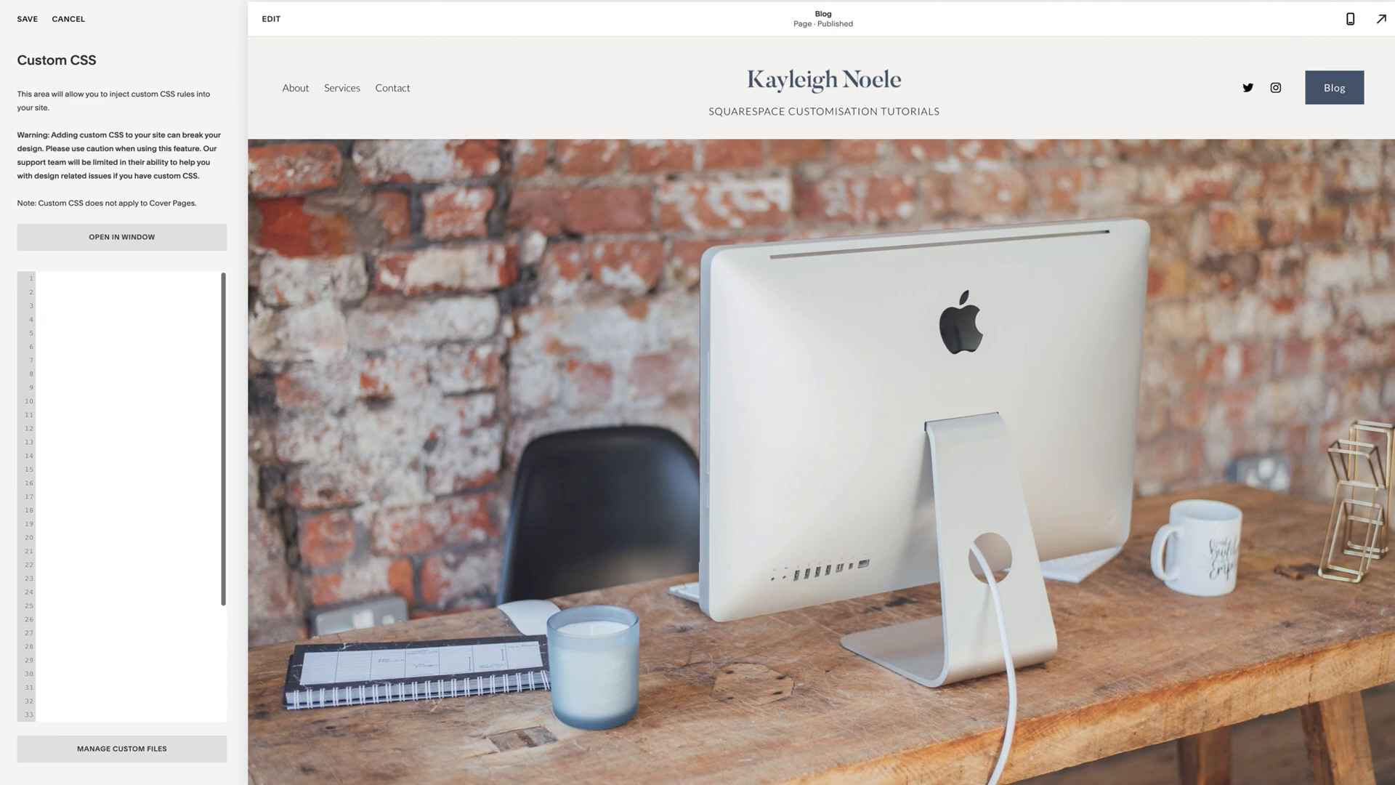
left_click(66, 285)
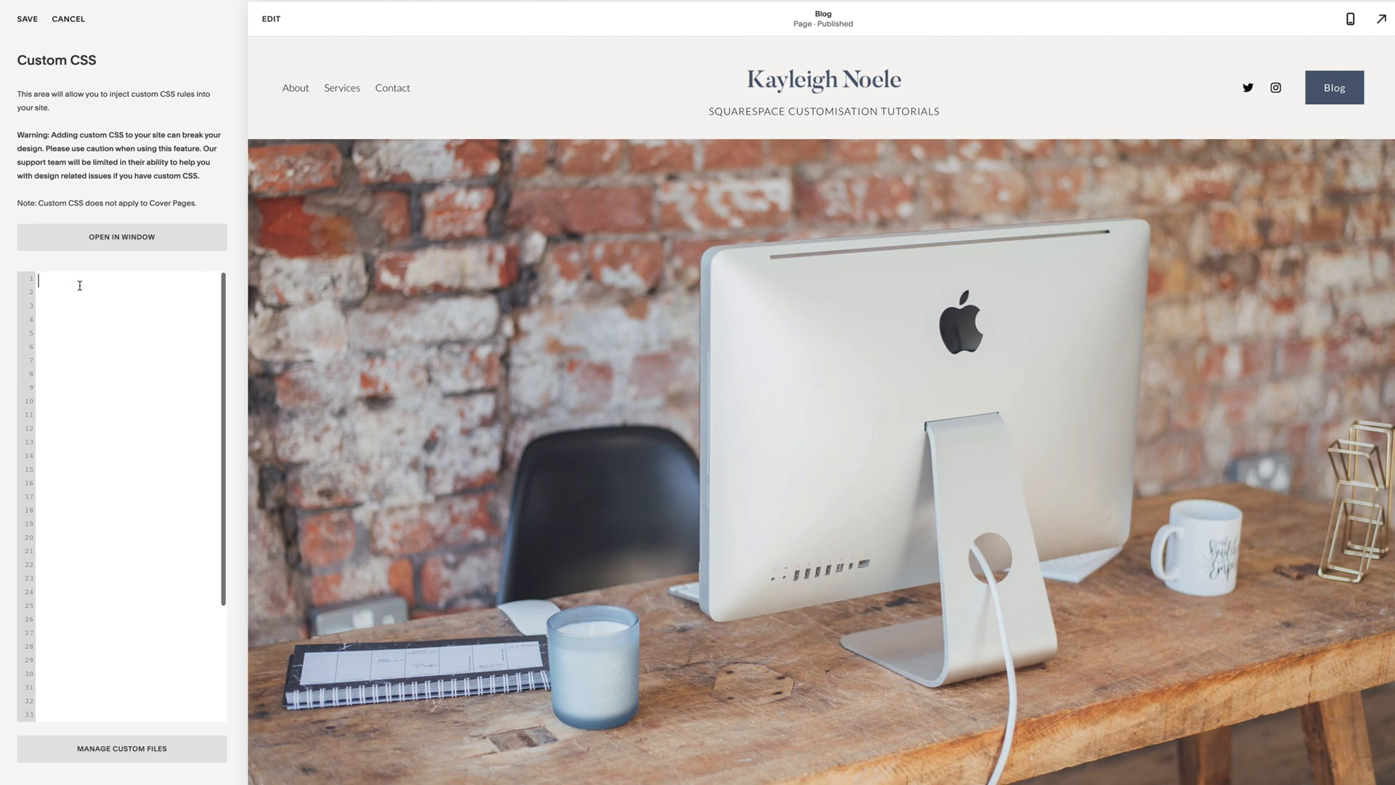
type("@font-face {")
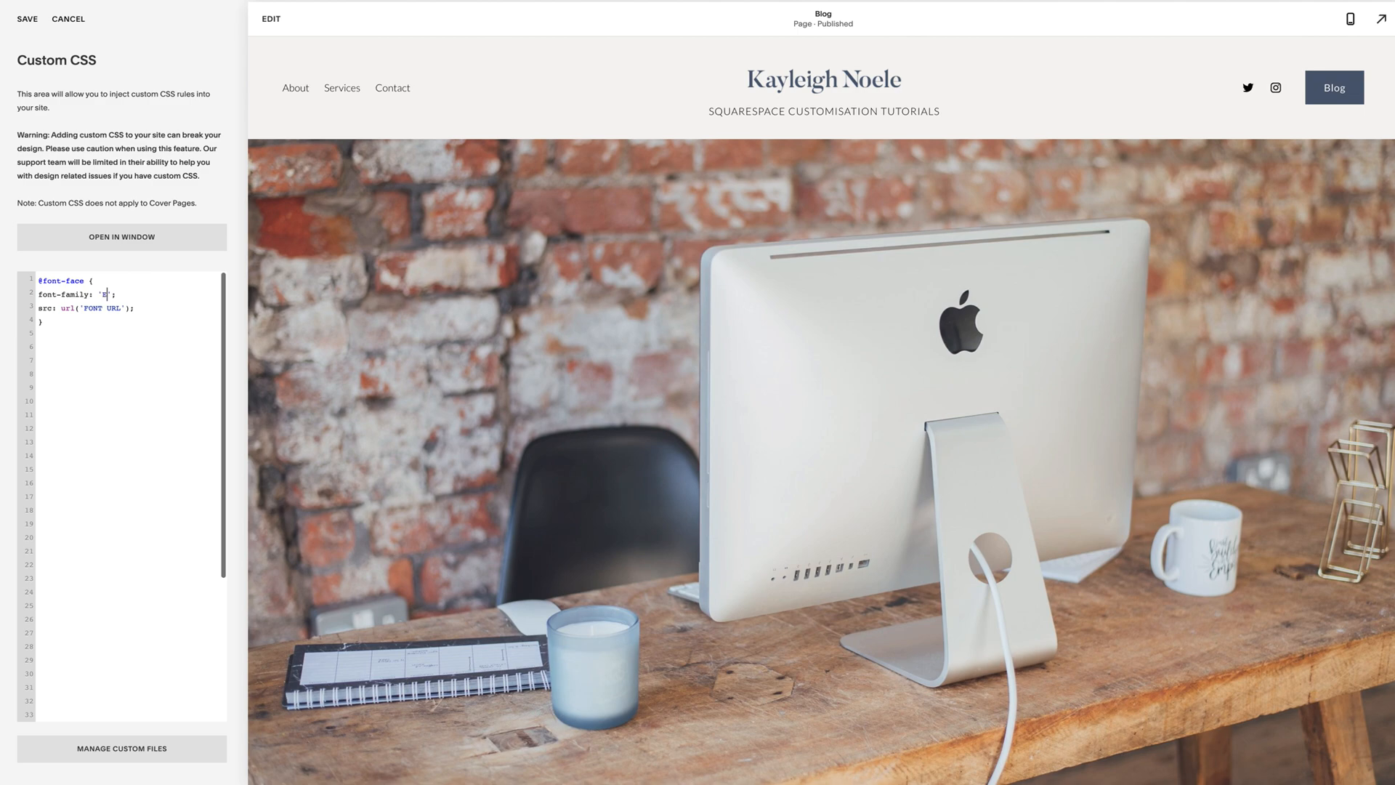
type("ighties")
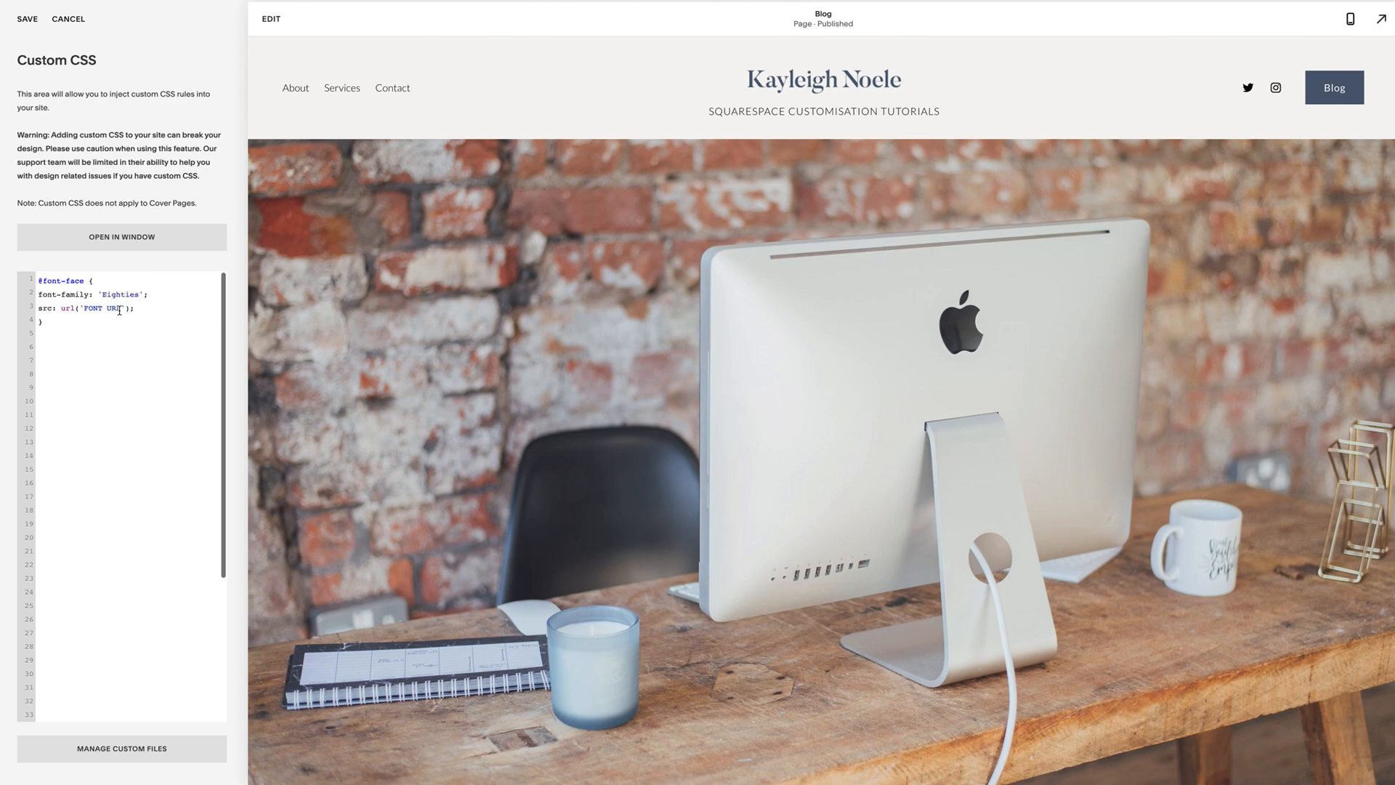
double_click(104, 308)
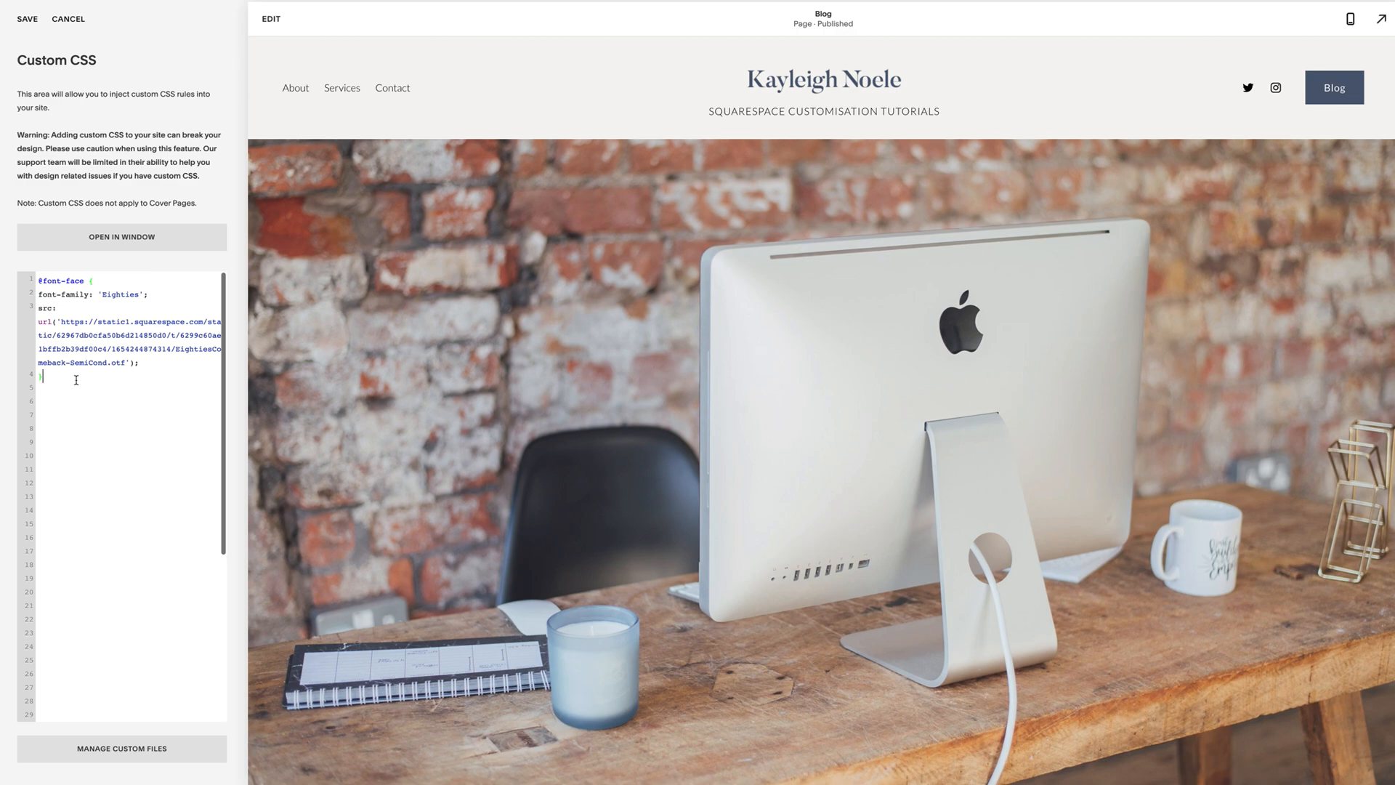
type("}")
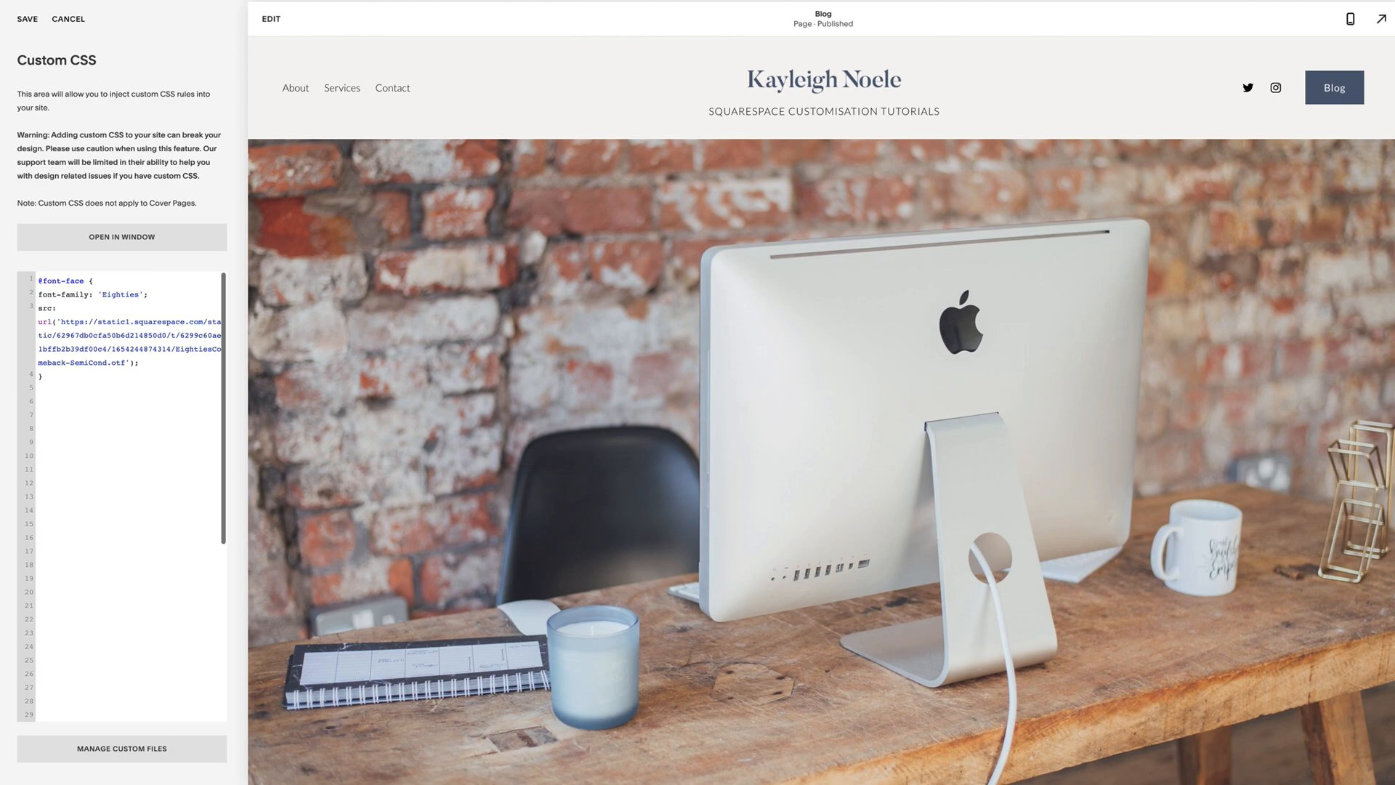
mouse_move(738, 450)
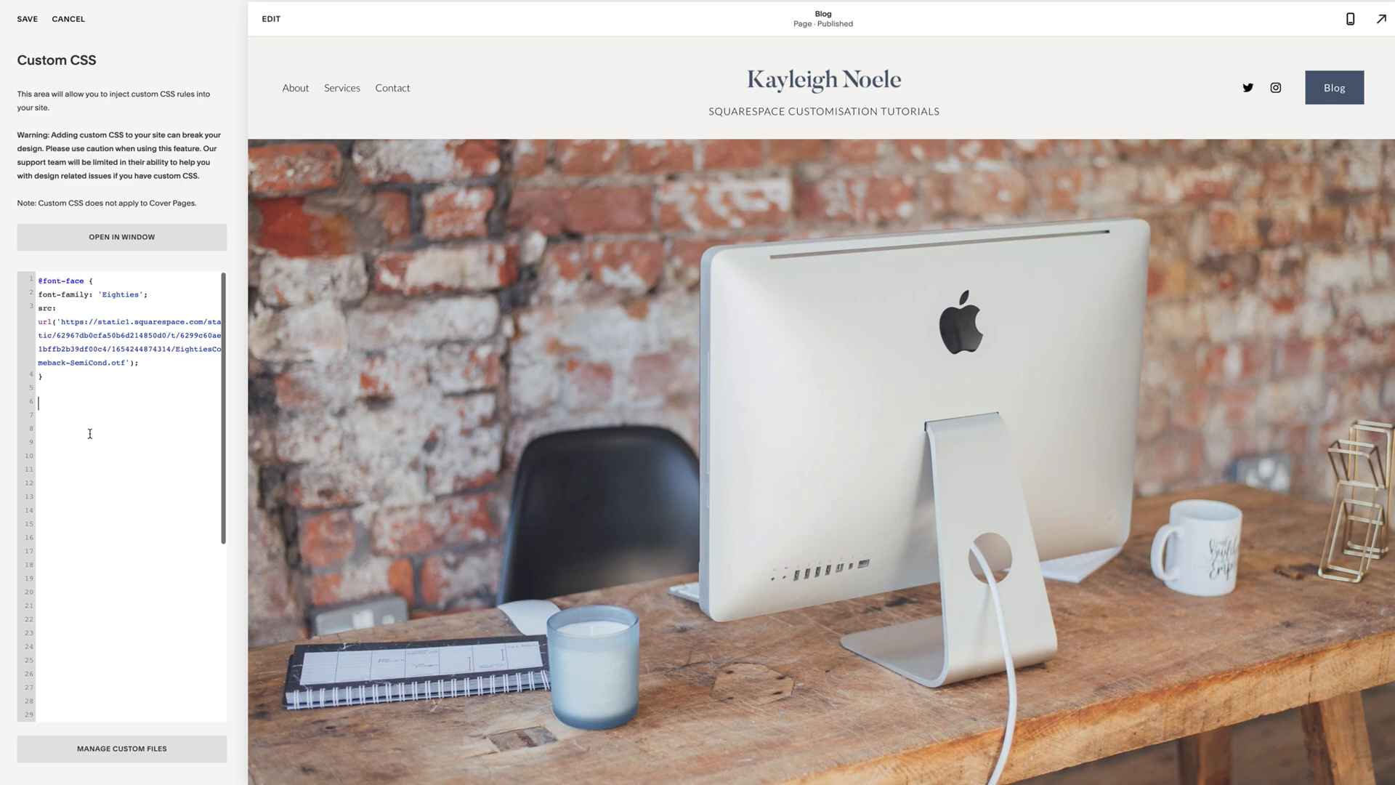
mouse_move(374, 121)
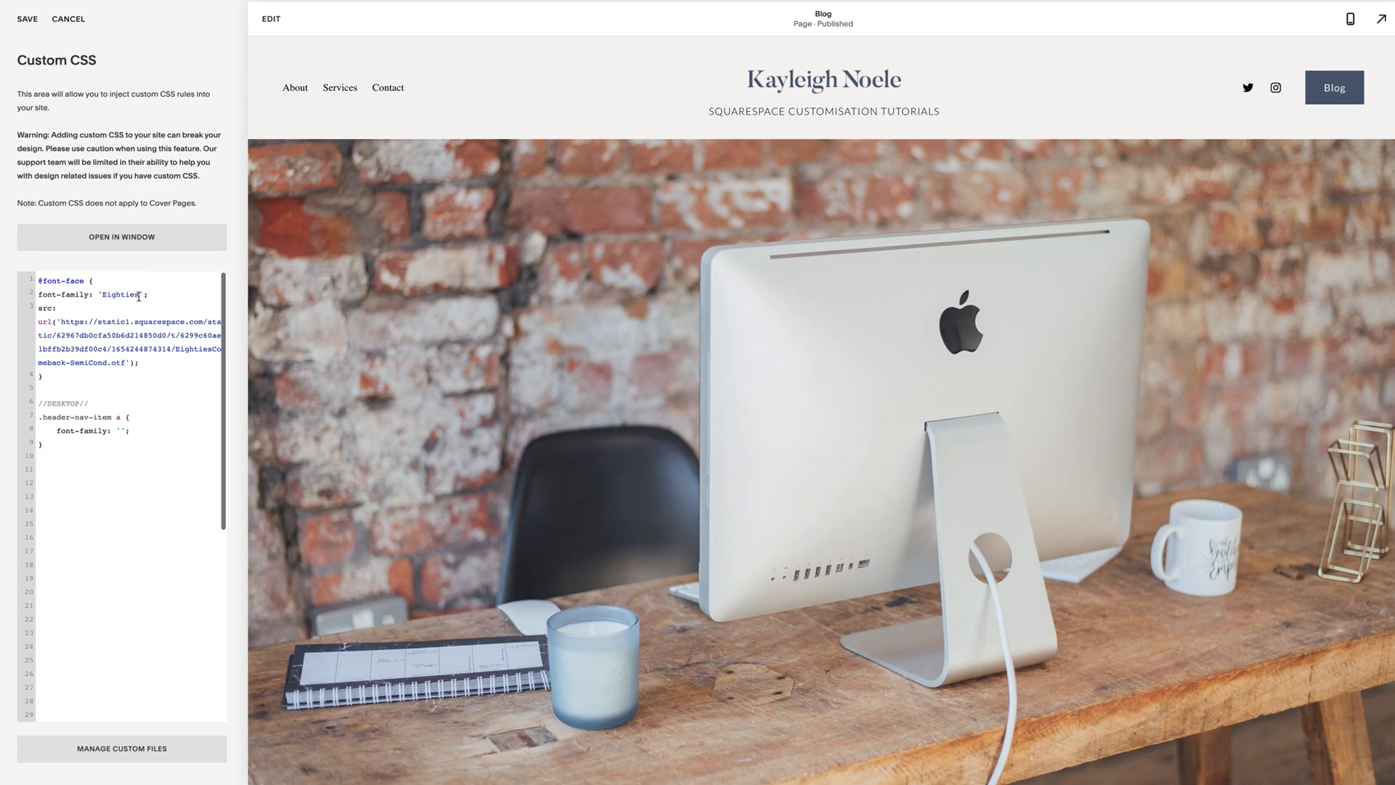
Step: Set the .header-nav-item a desktop navigation links to font-family 'Eighties'
type("Eig")
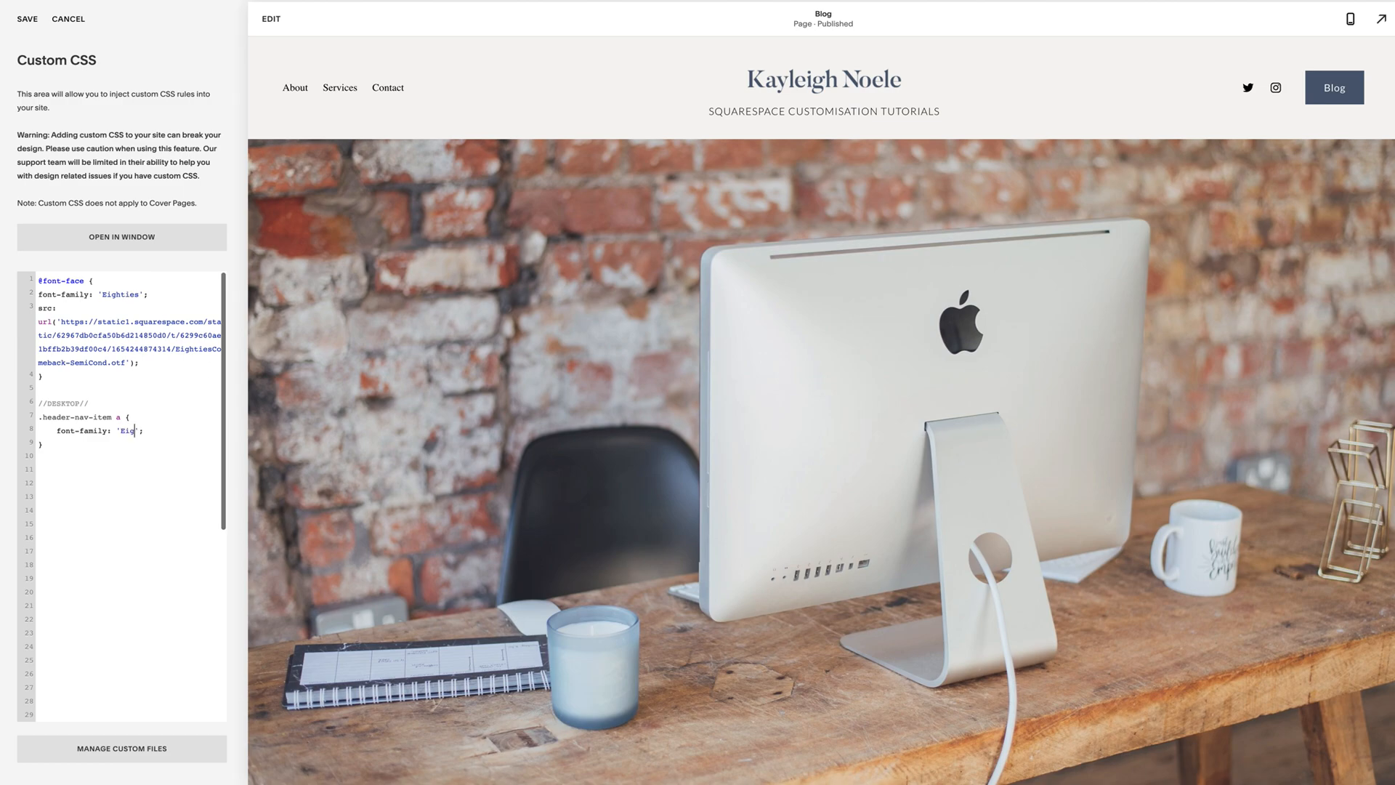
type("hties")
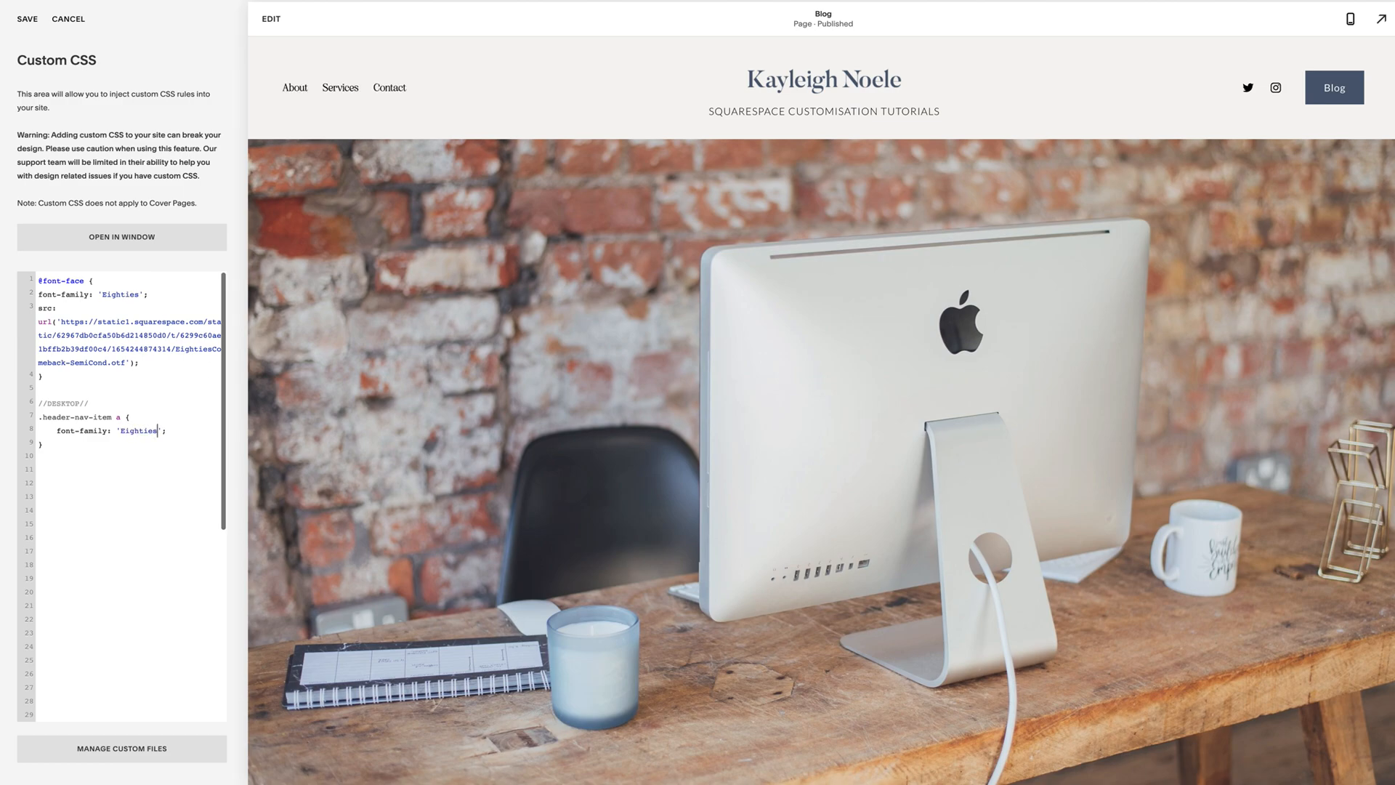
mouse_move(295, 97)
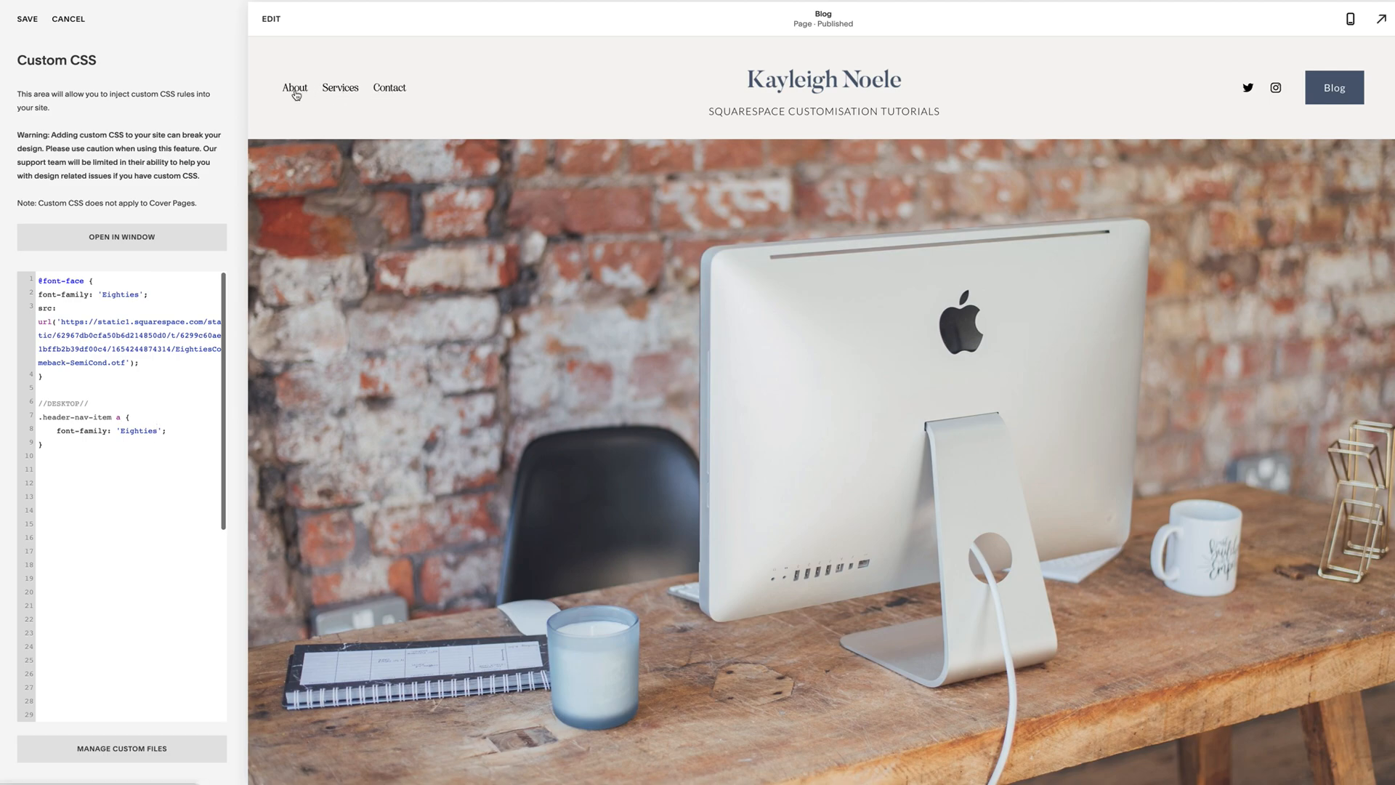
mouse_move(357, 99)
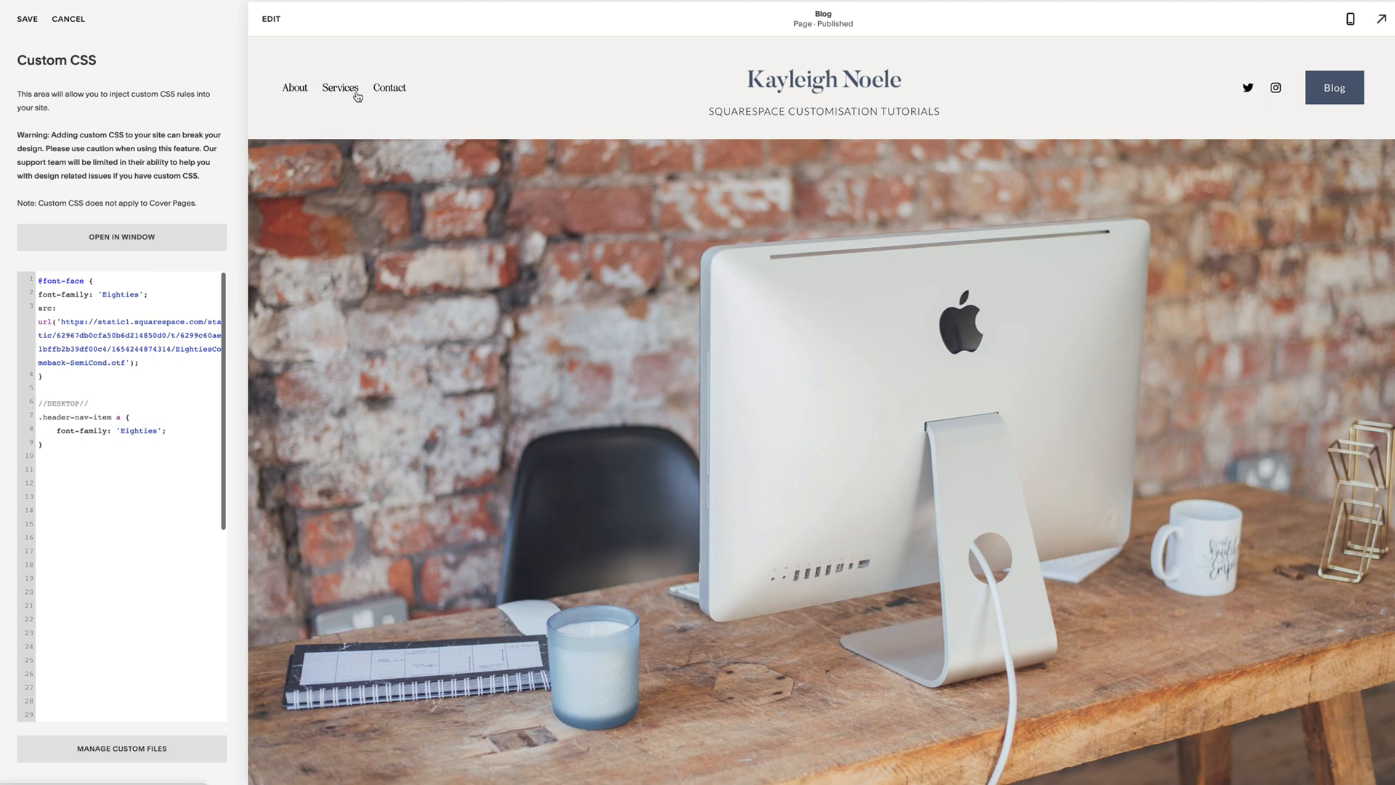
mouse_move(401, 109)
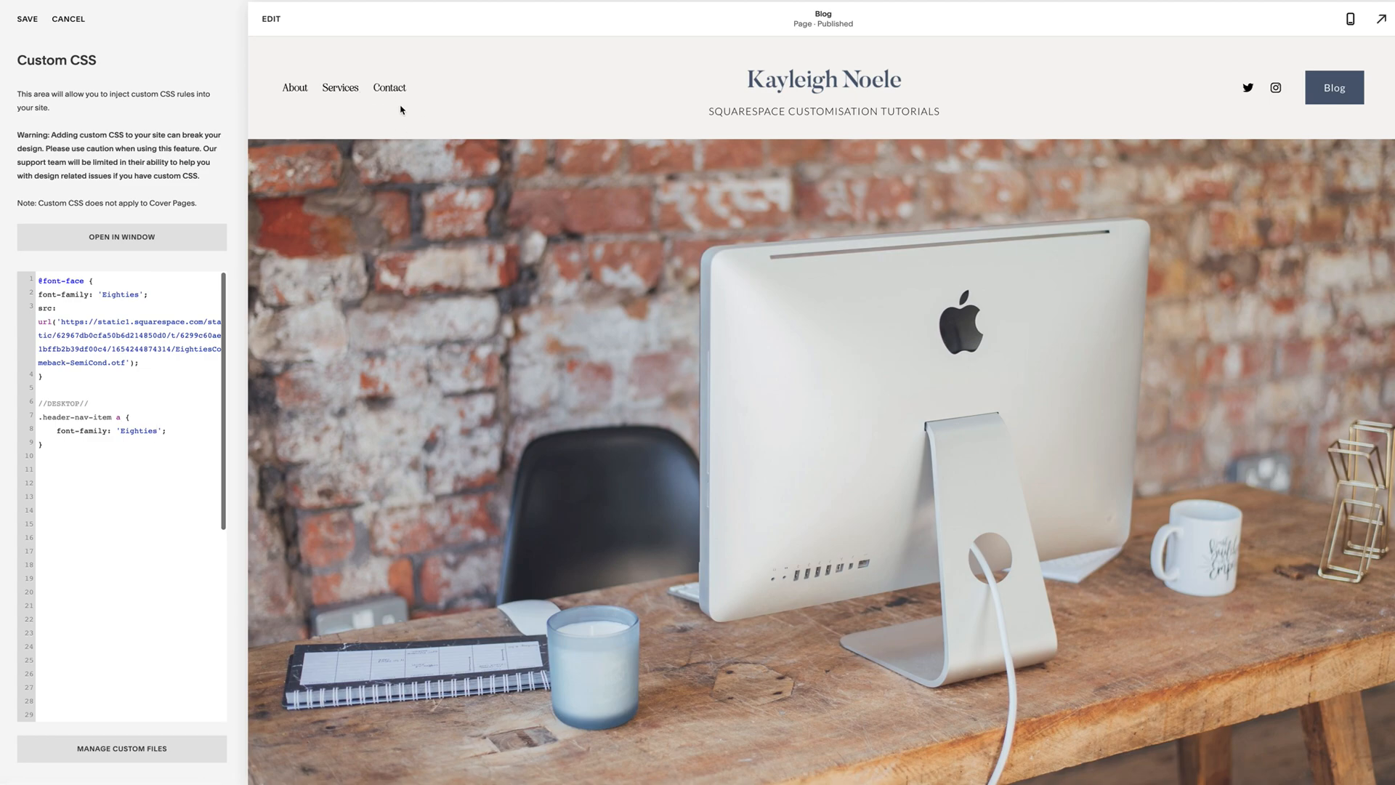
mouse_move(1322, 69)
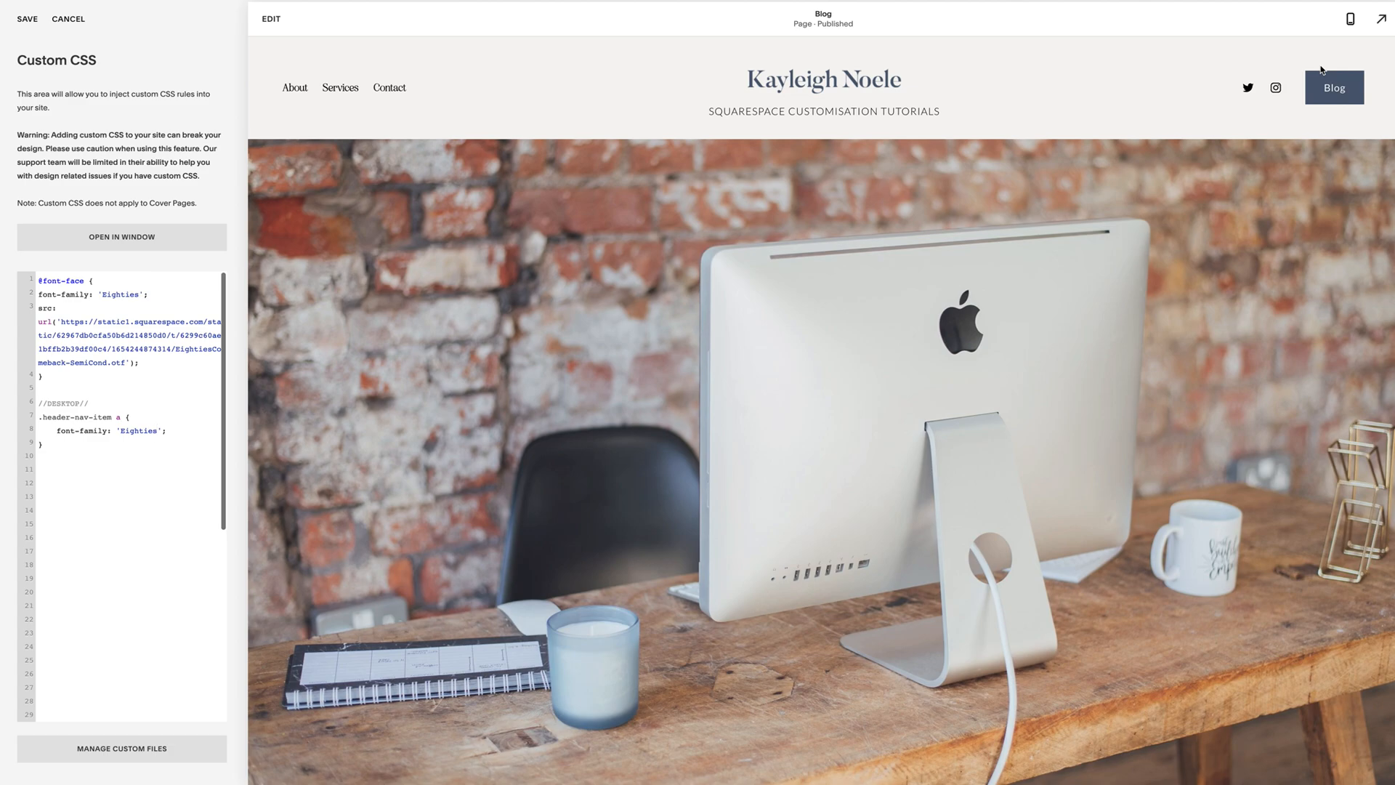
mouse_move(1355, 187)
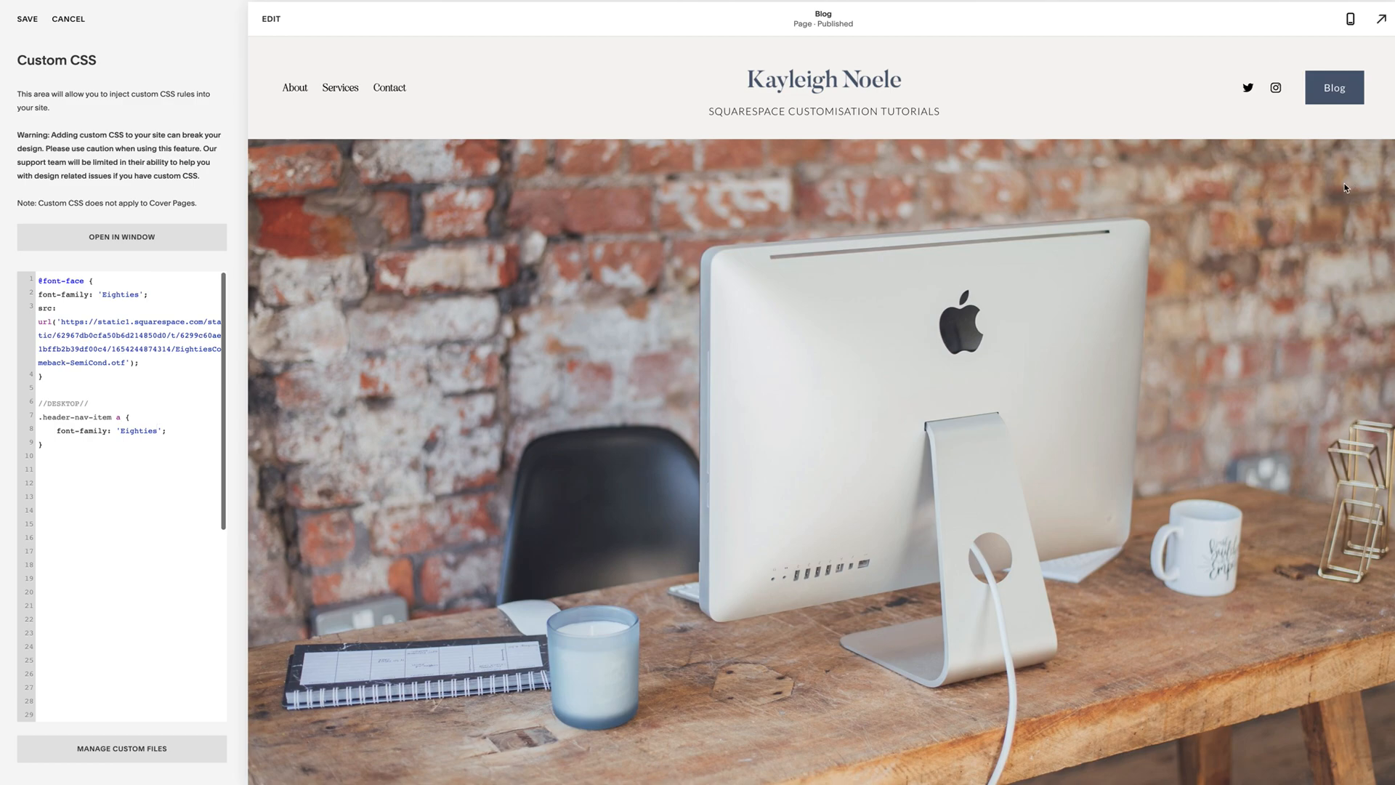
mouse_move(1349, 19)
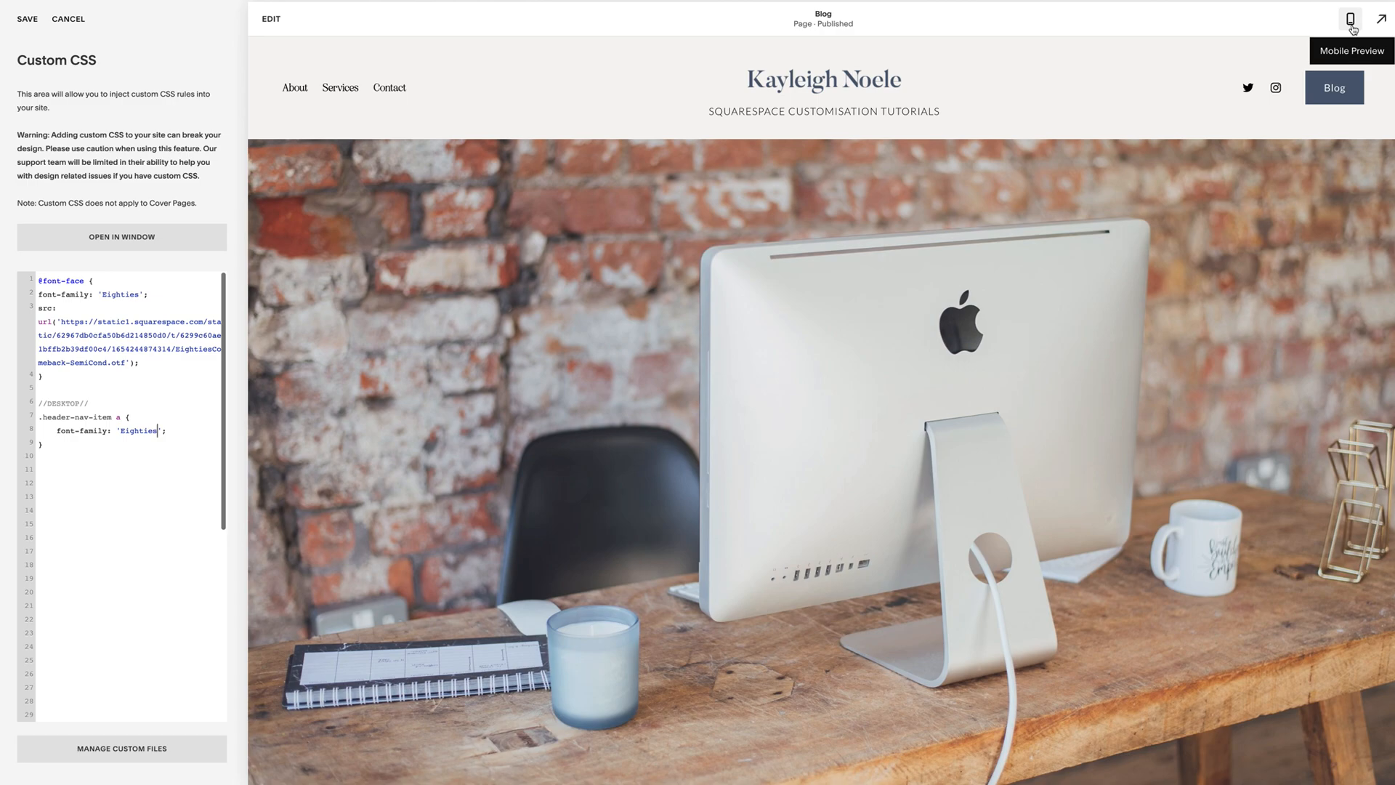
mouse_move(386, 98)
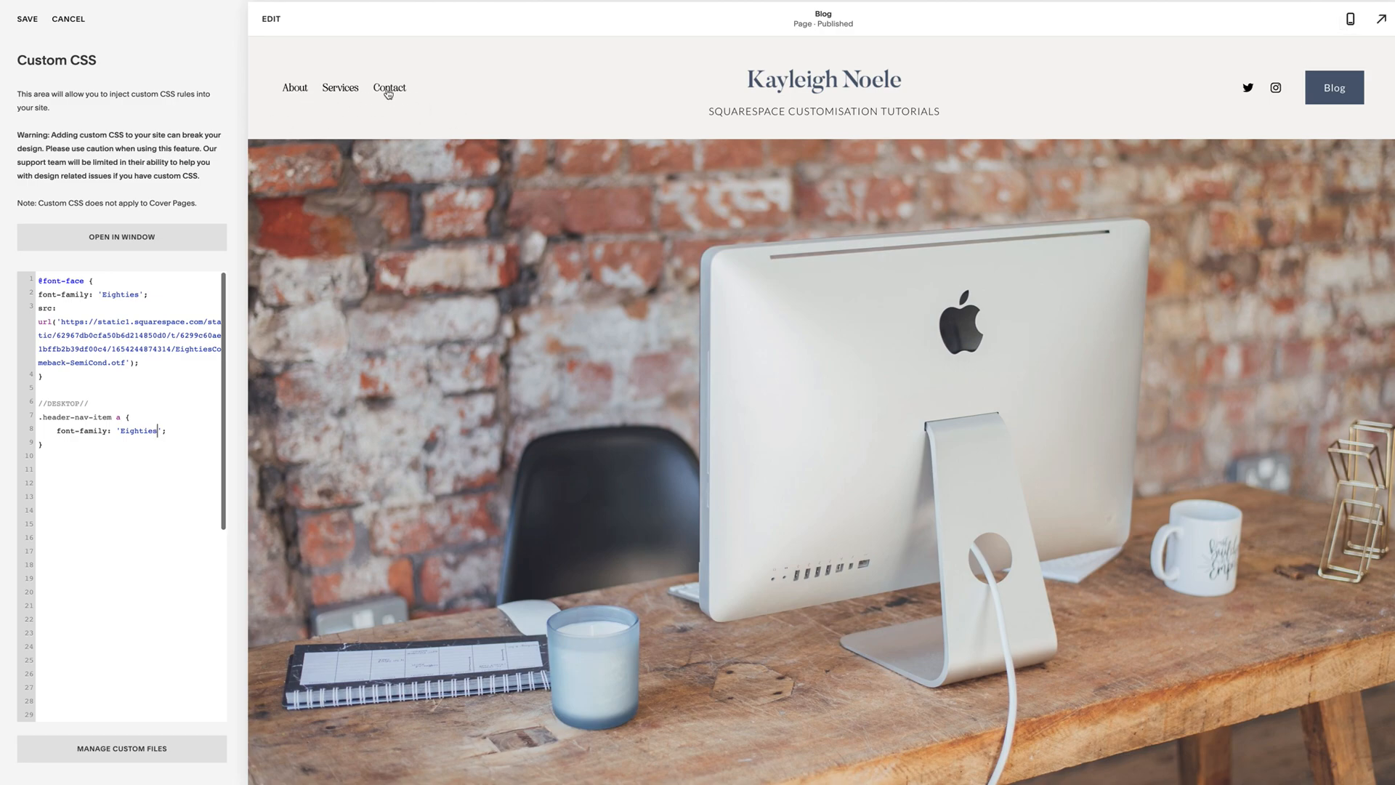
mouse_move(1351, 19)
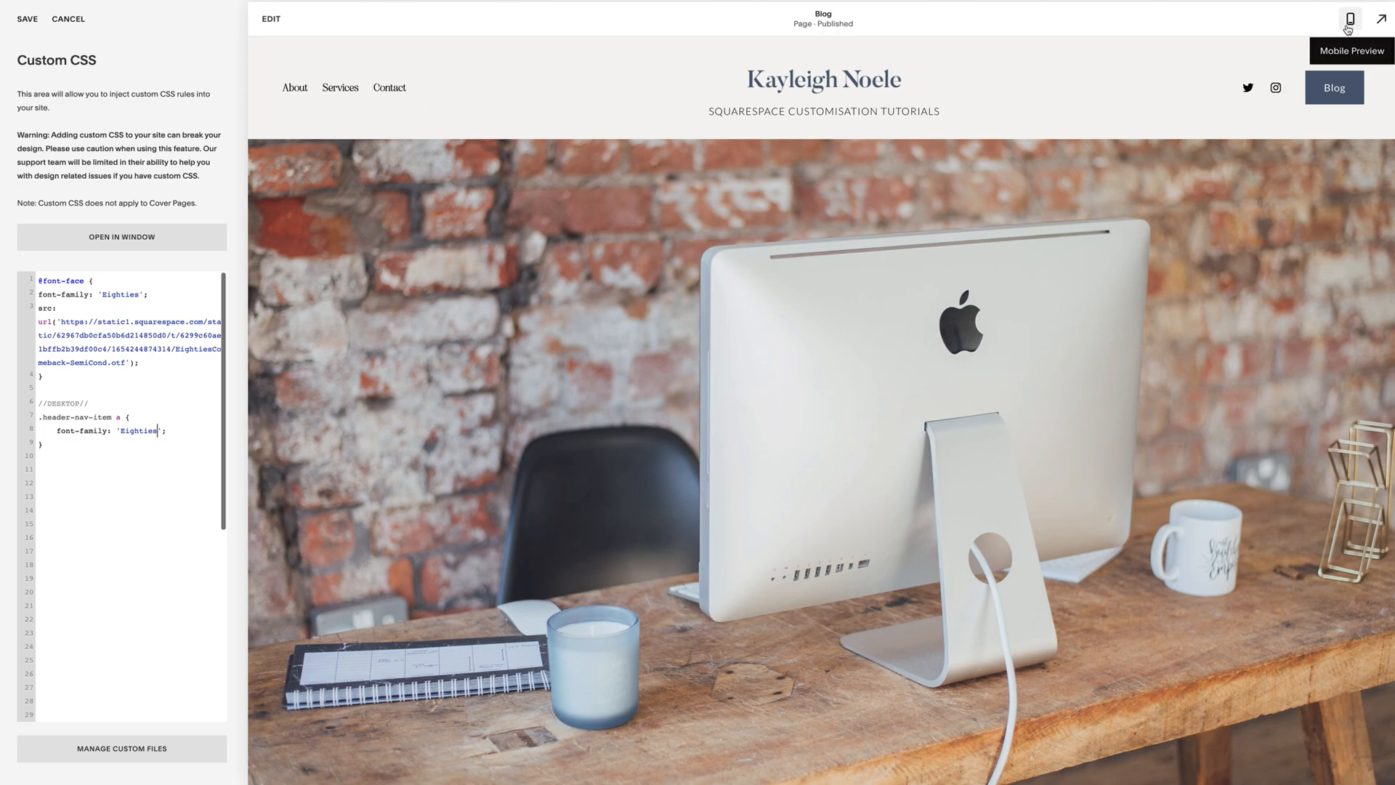
Step: Switch to Mobile Preview and open the hamburger menu listing About, Services and Contact
left_click(1350, 18)
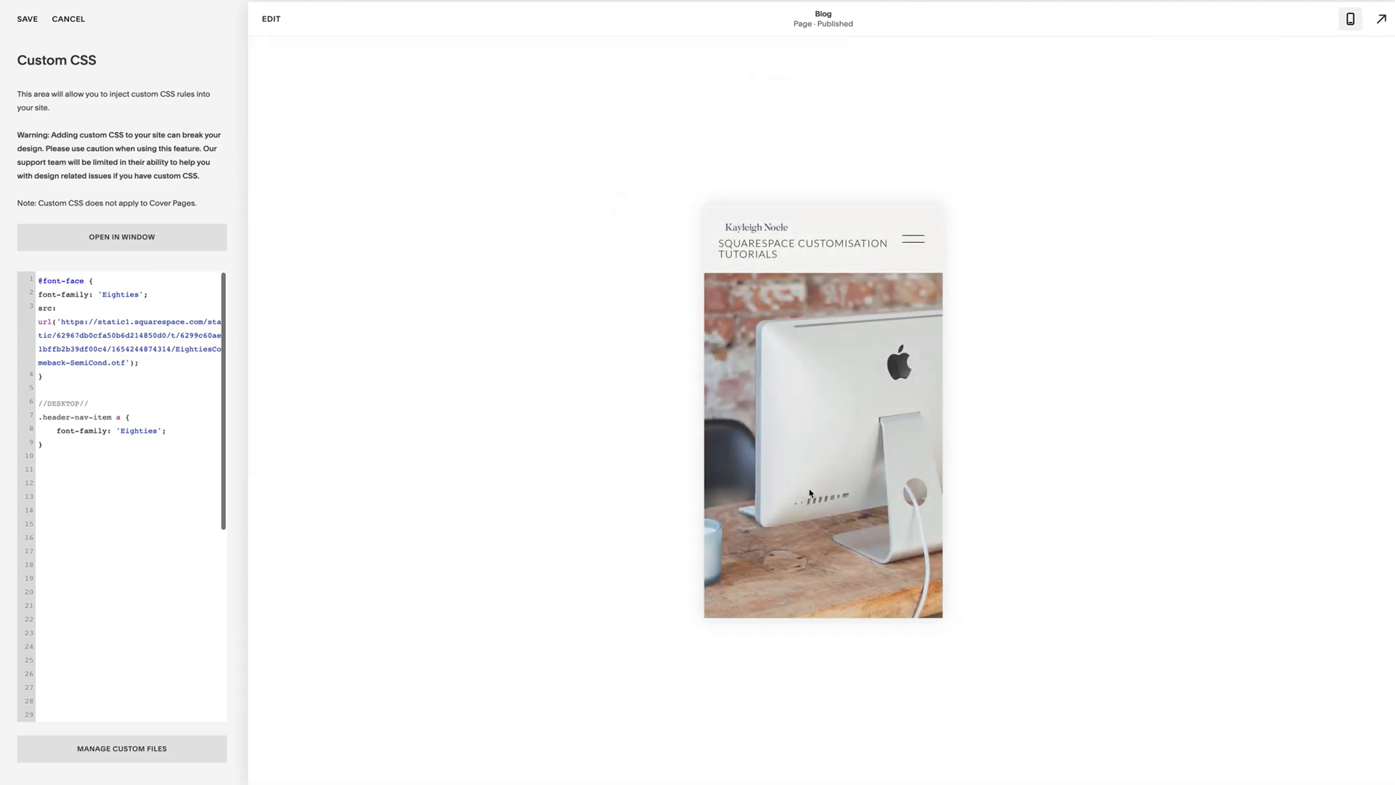
left_click(913, 239)
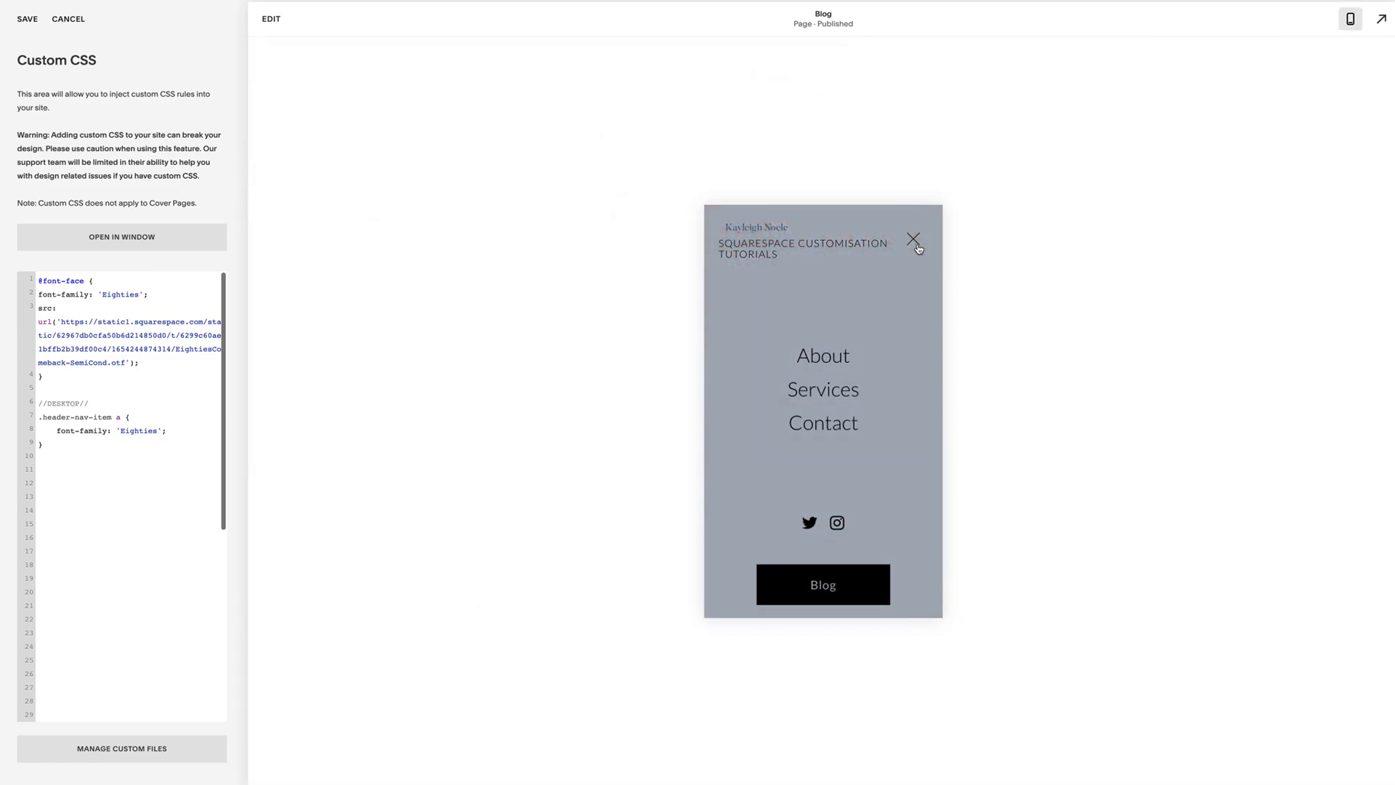
mouse_move(845, 417)
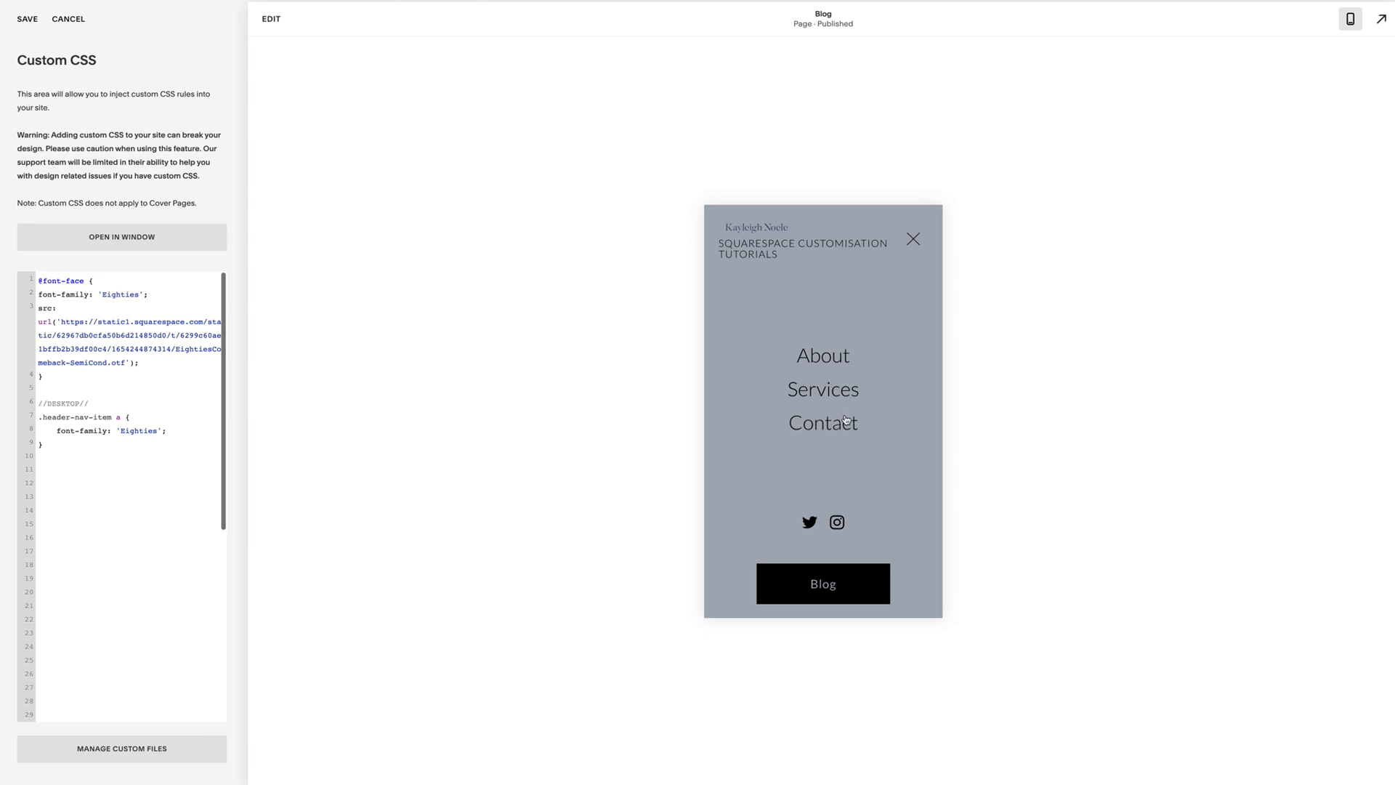
mouse_move(831, 415)
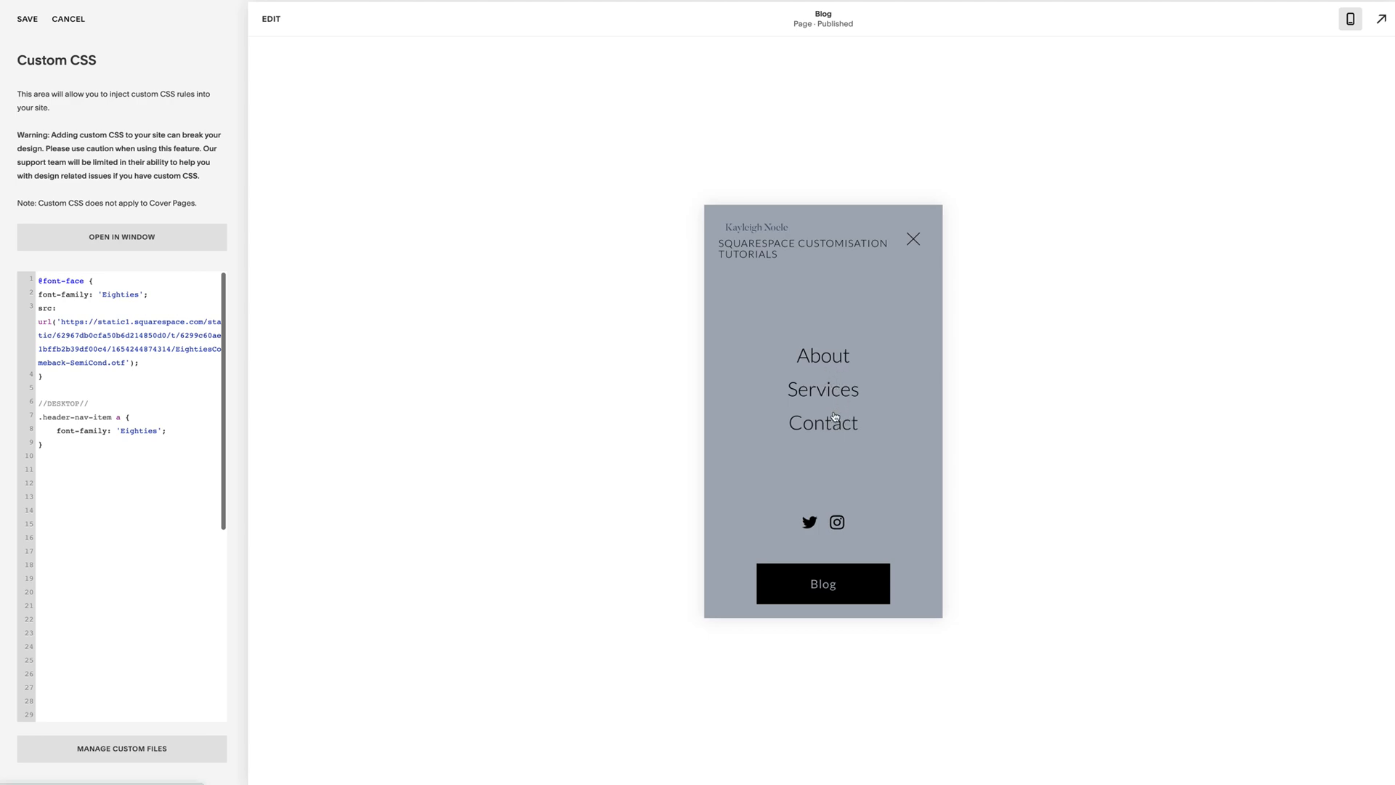
mouse_move(821, 361)
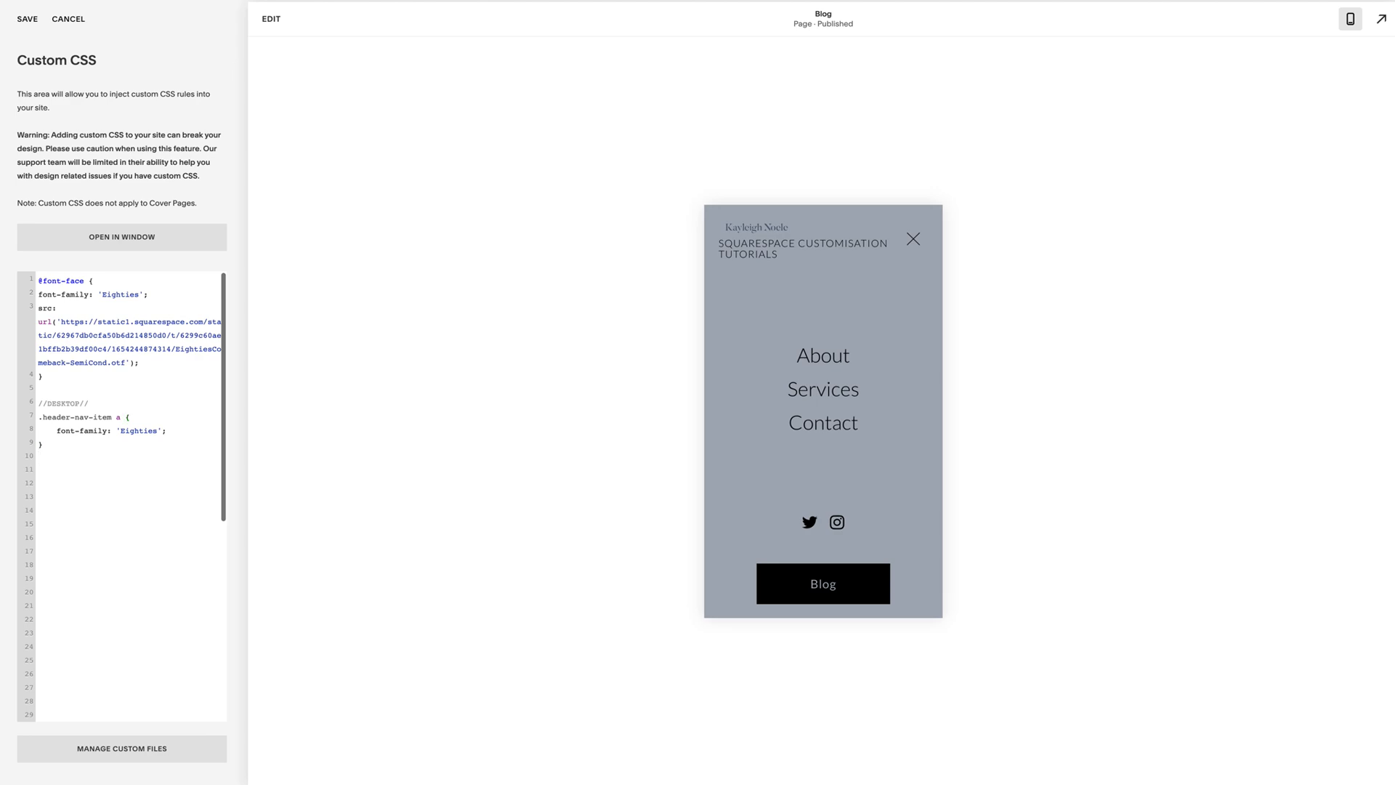
Step: Add a //MOBILE// comment and a .header-menu-nav-item a rule with font-family 'courier'
type("//MOBILE//")
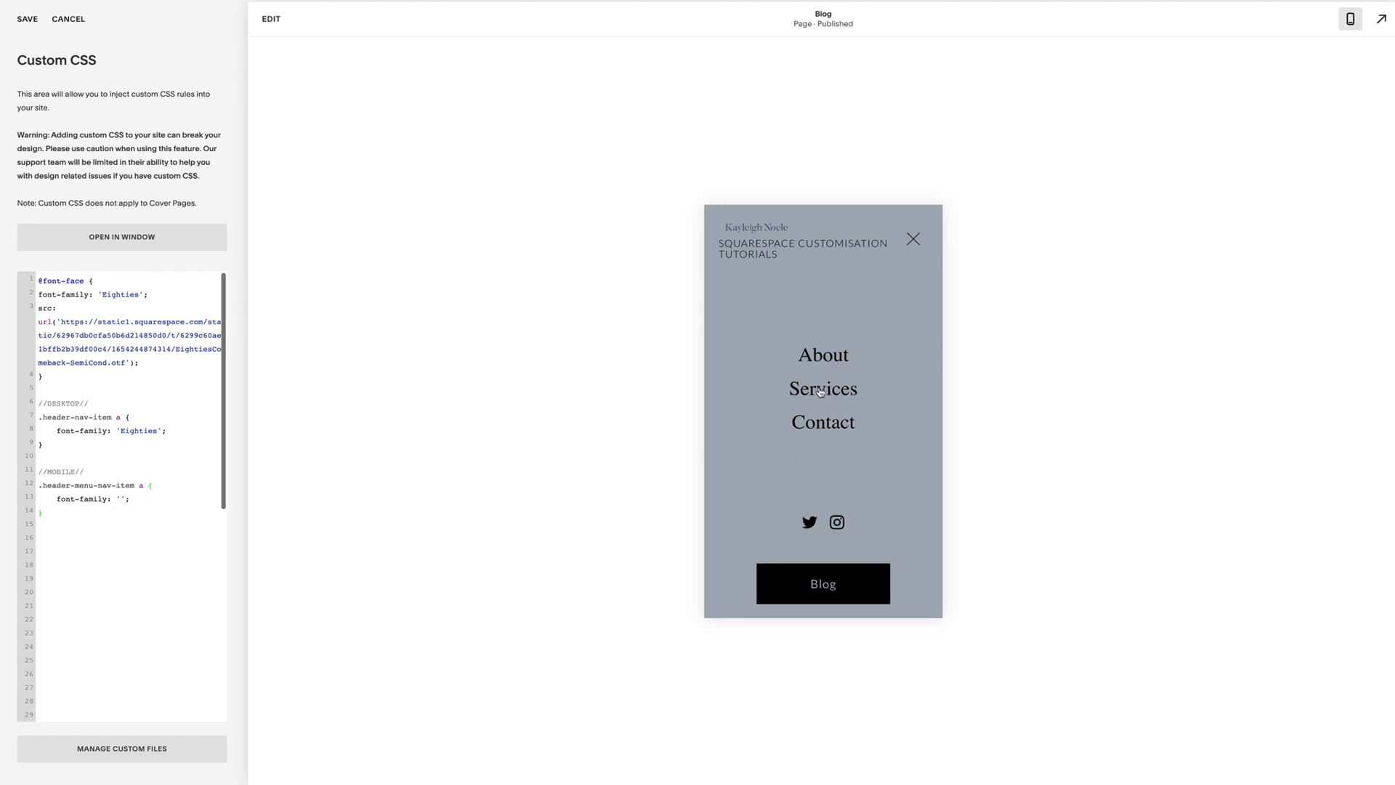
mouse_move(826, 420)
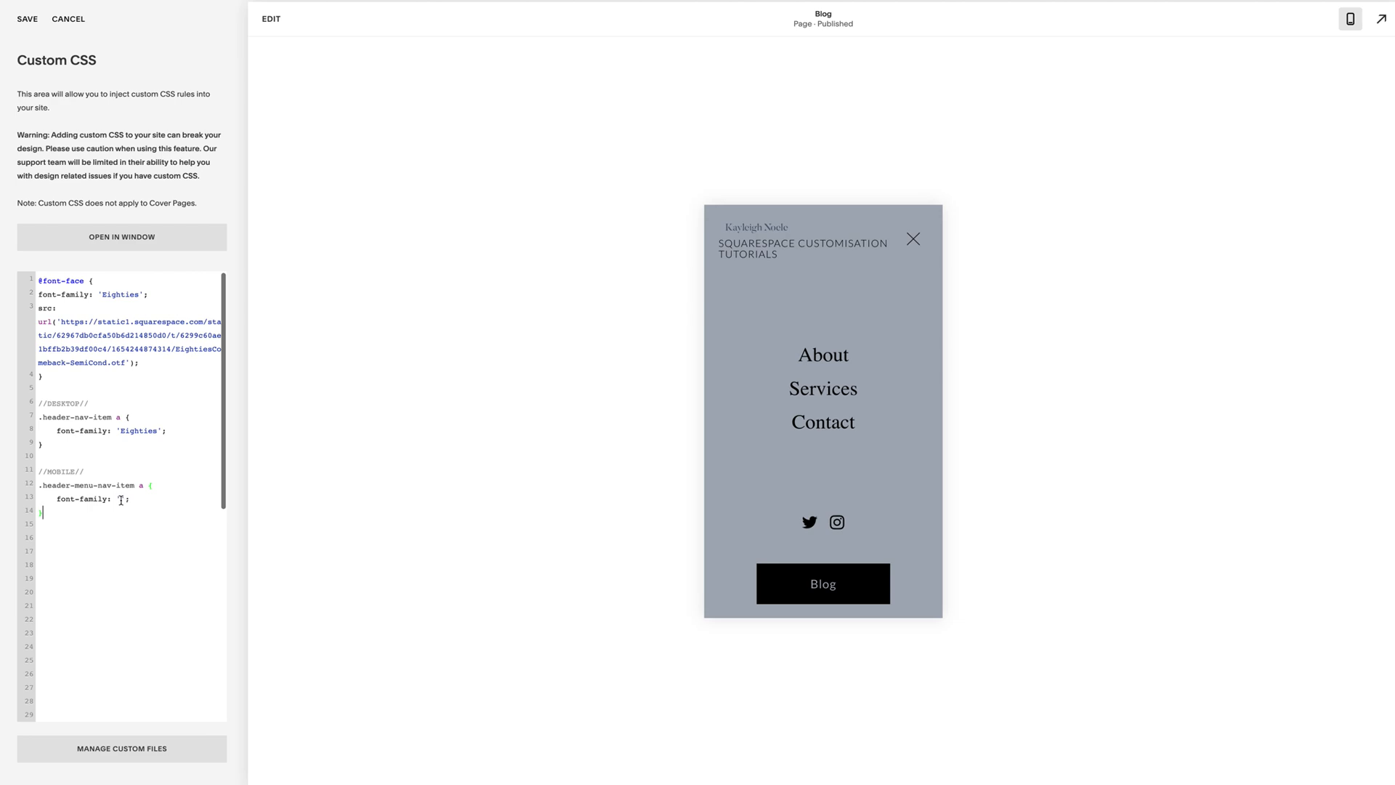
type("''")
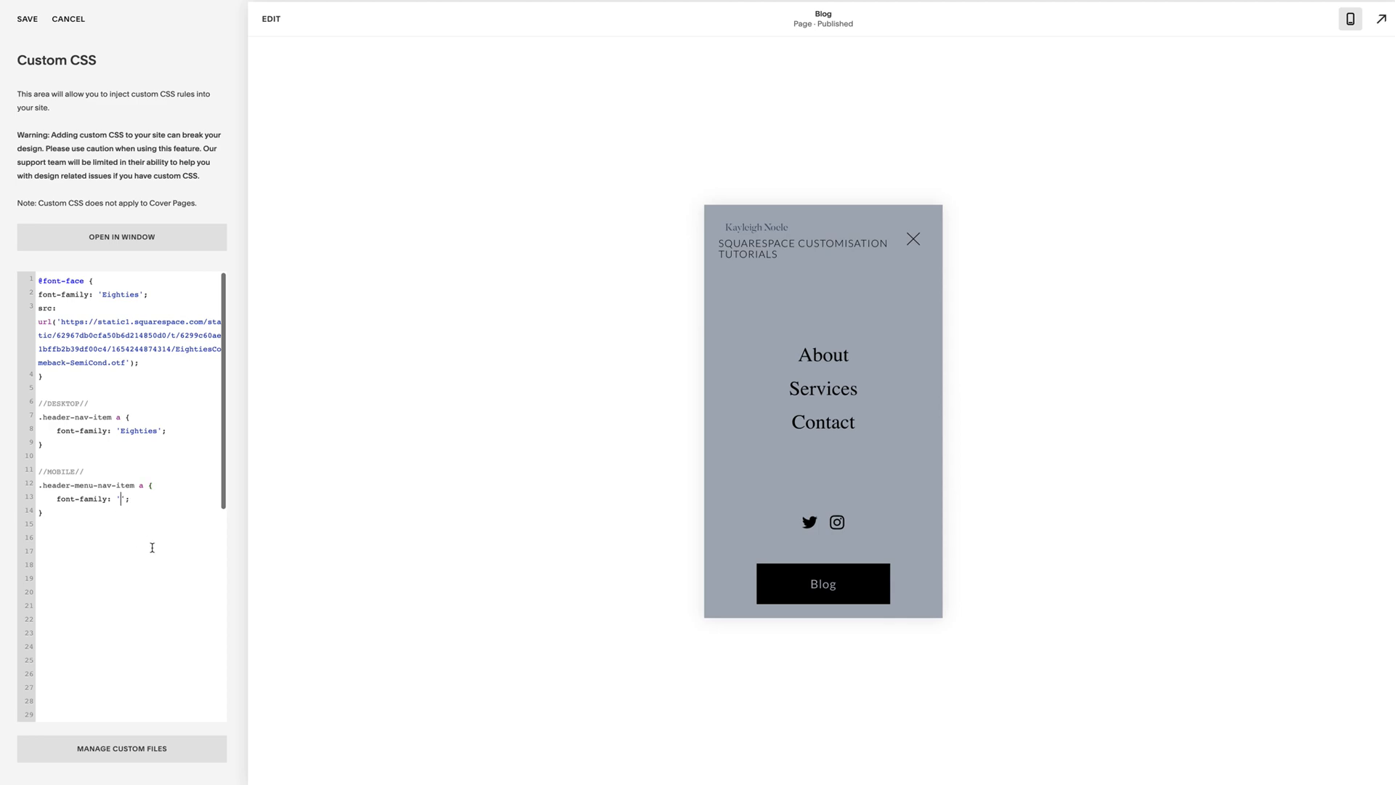
type("courier")
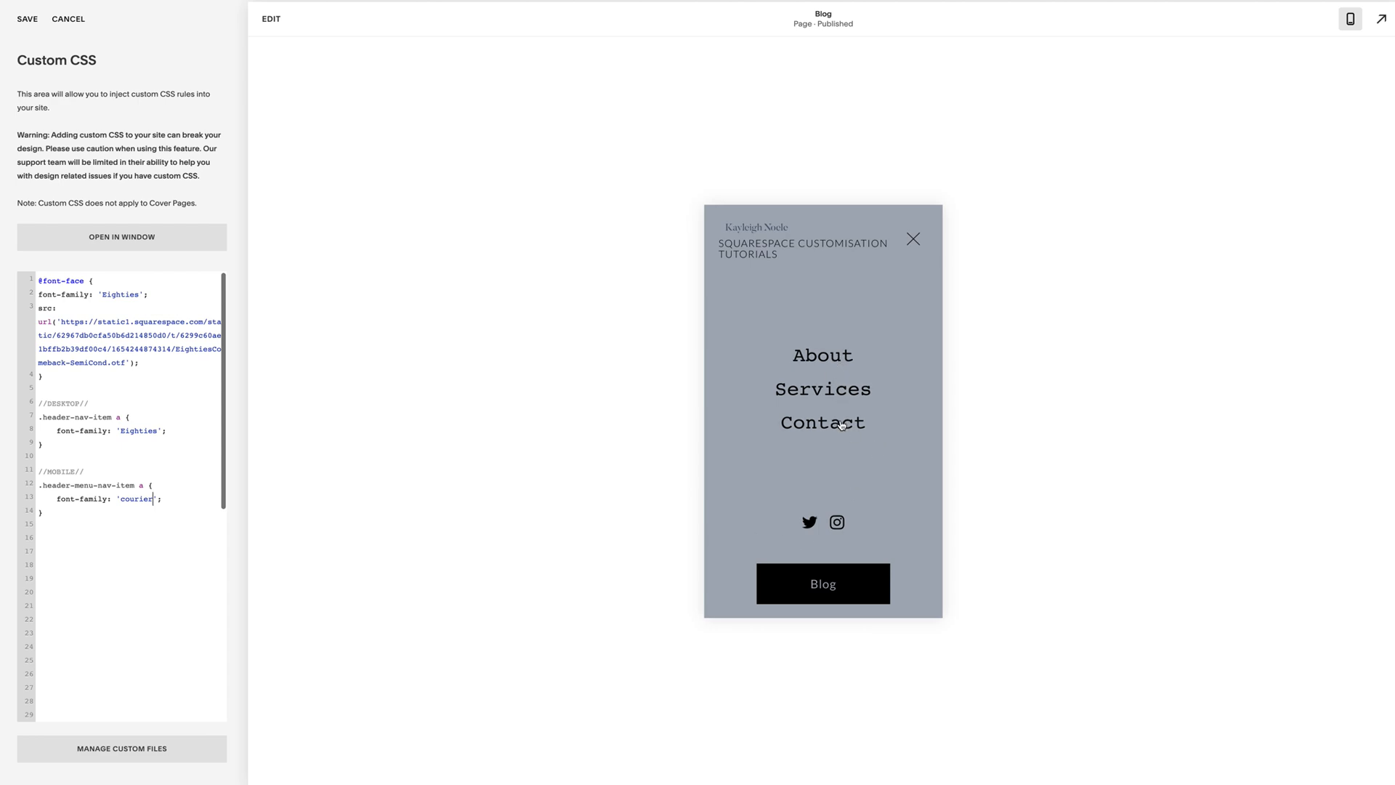
mouse_move(695, 461)
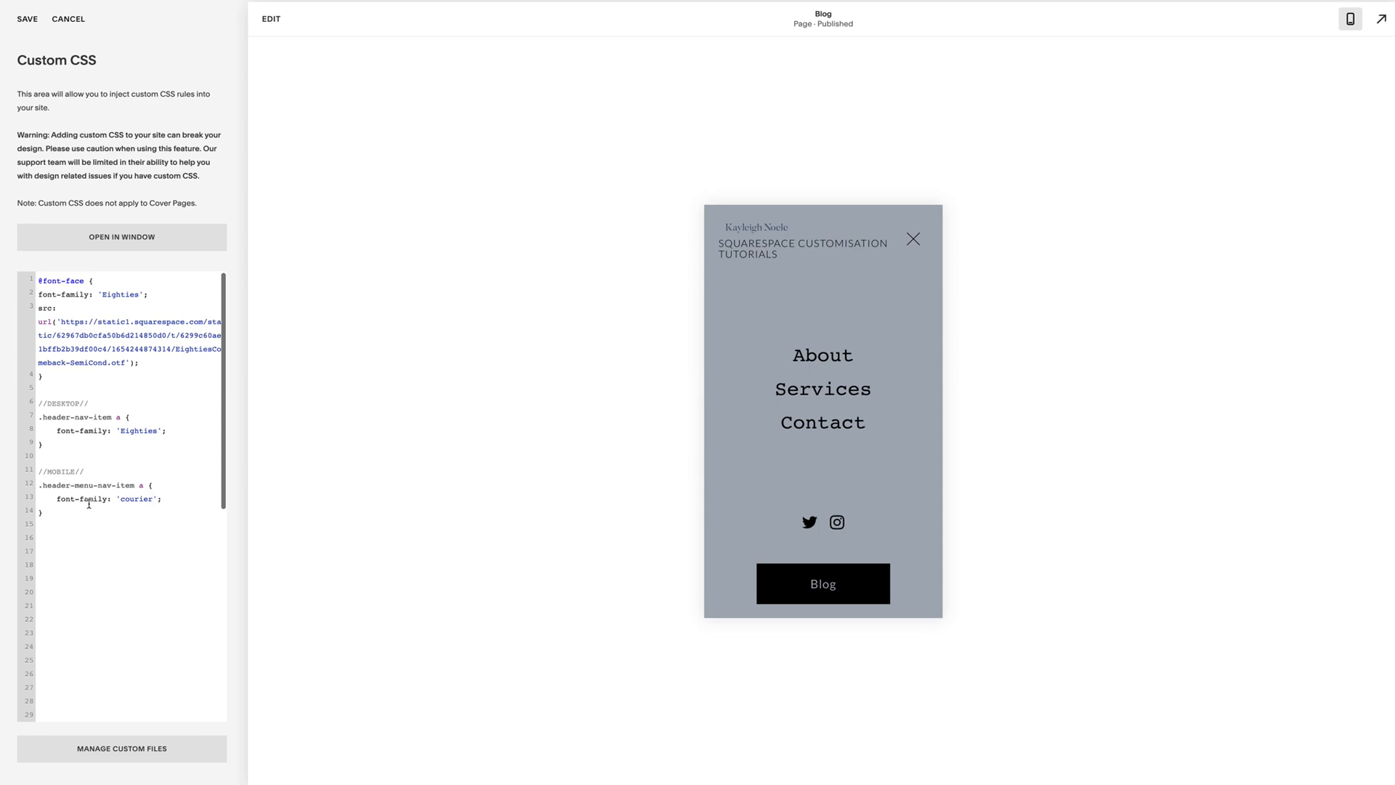
mouse_move(693, 462)
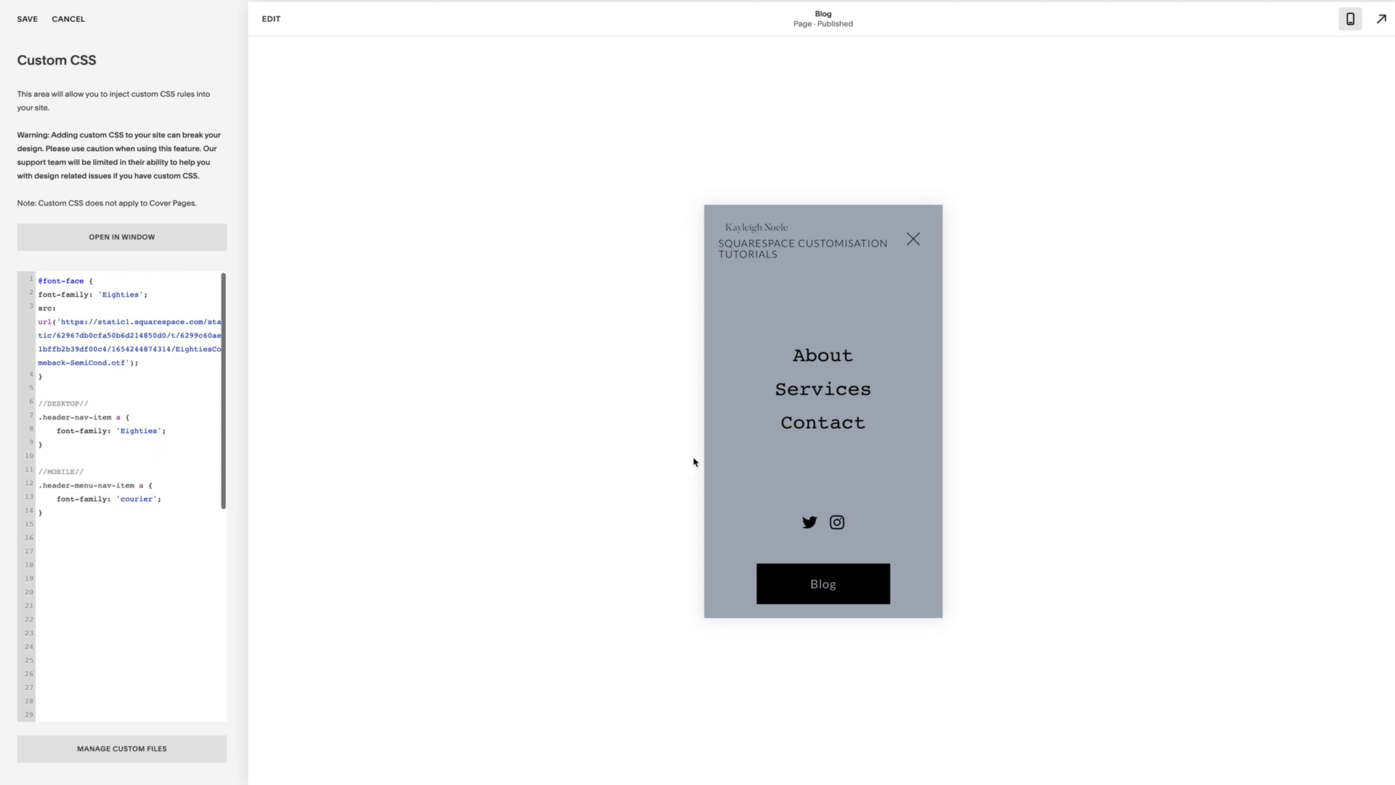
mouse_move(356, 491)
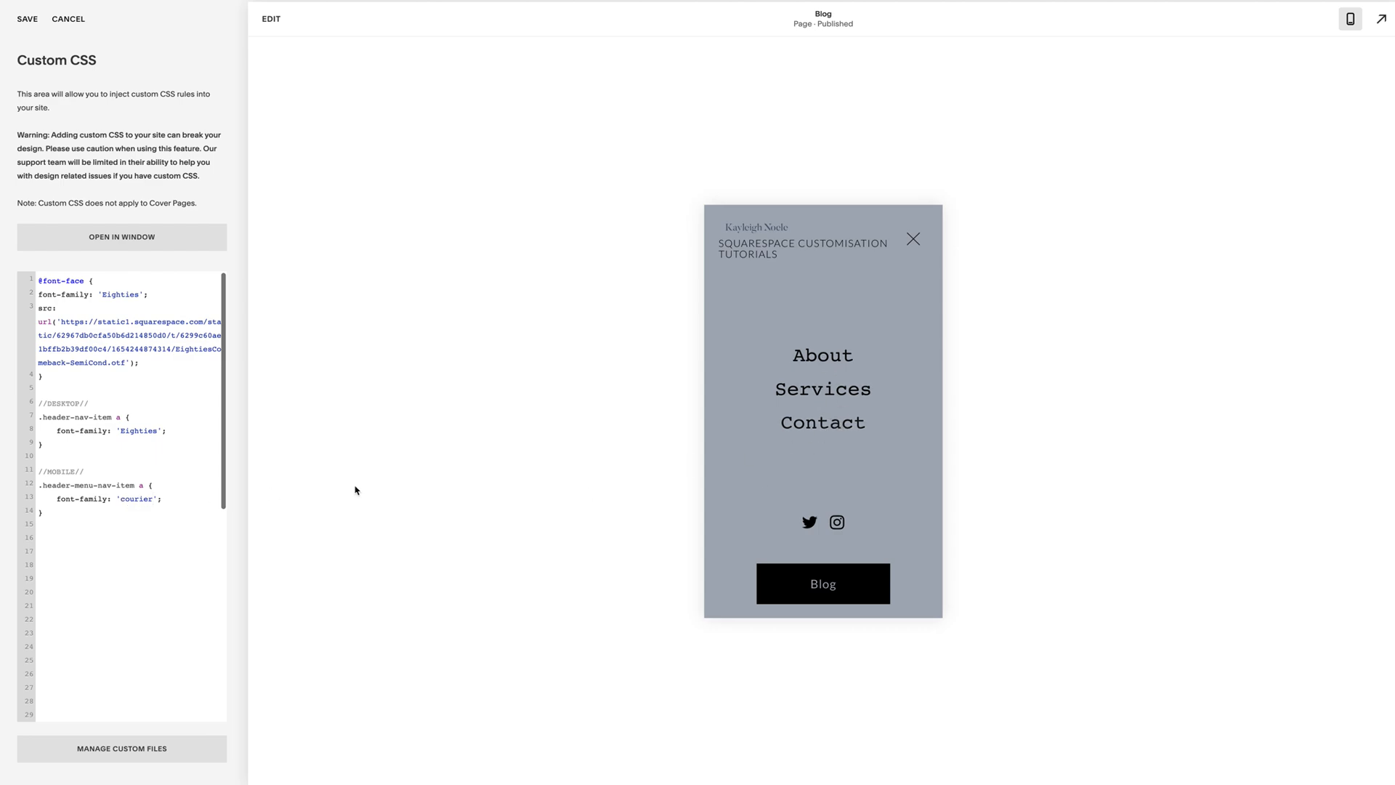
Step: Change the mobile rule's font from 'courier' to 'Eighties', save, and leave Mobile Preview
left_click(152, 498)
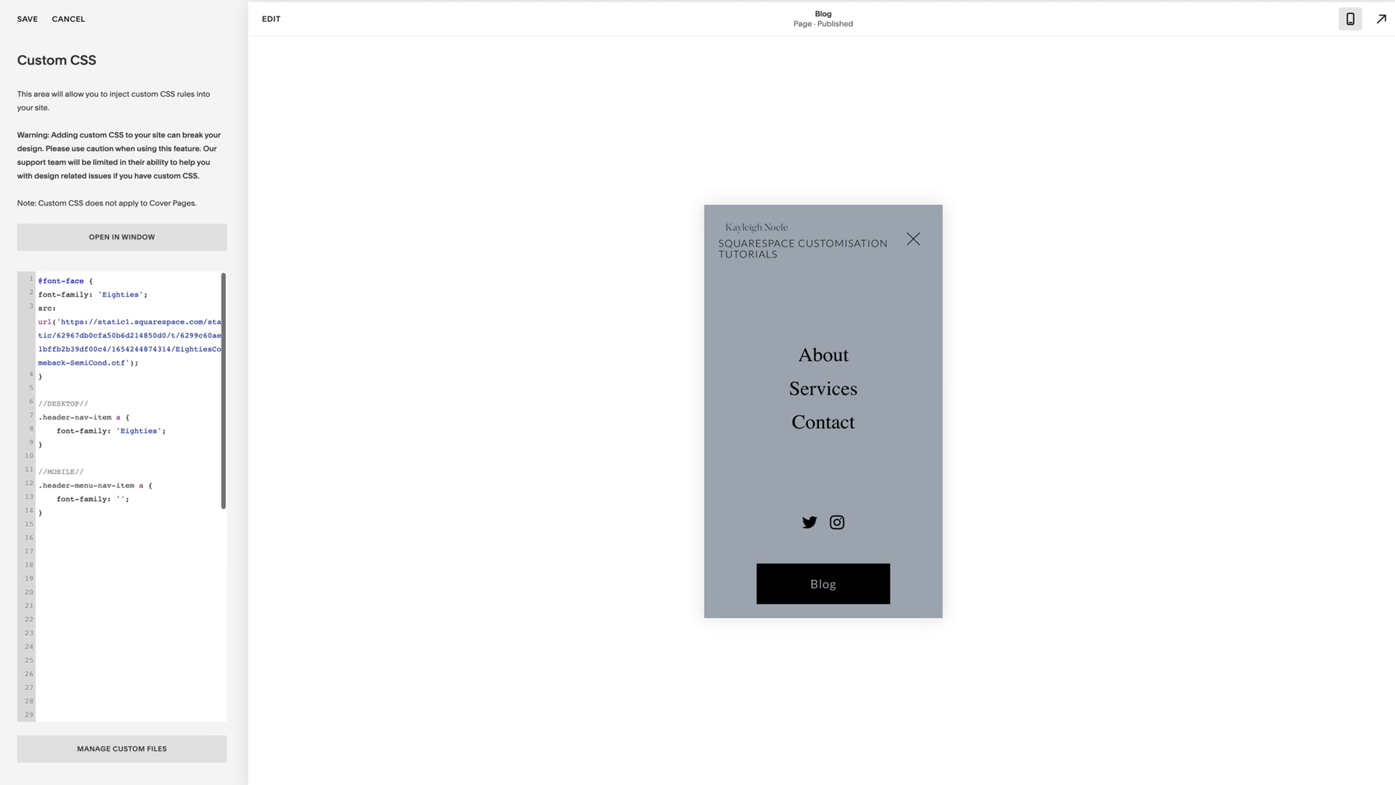
type("Eighties")
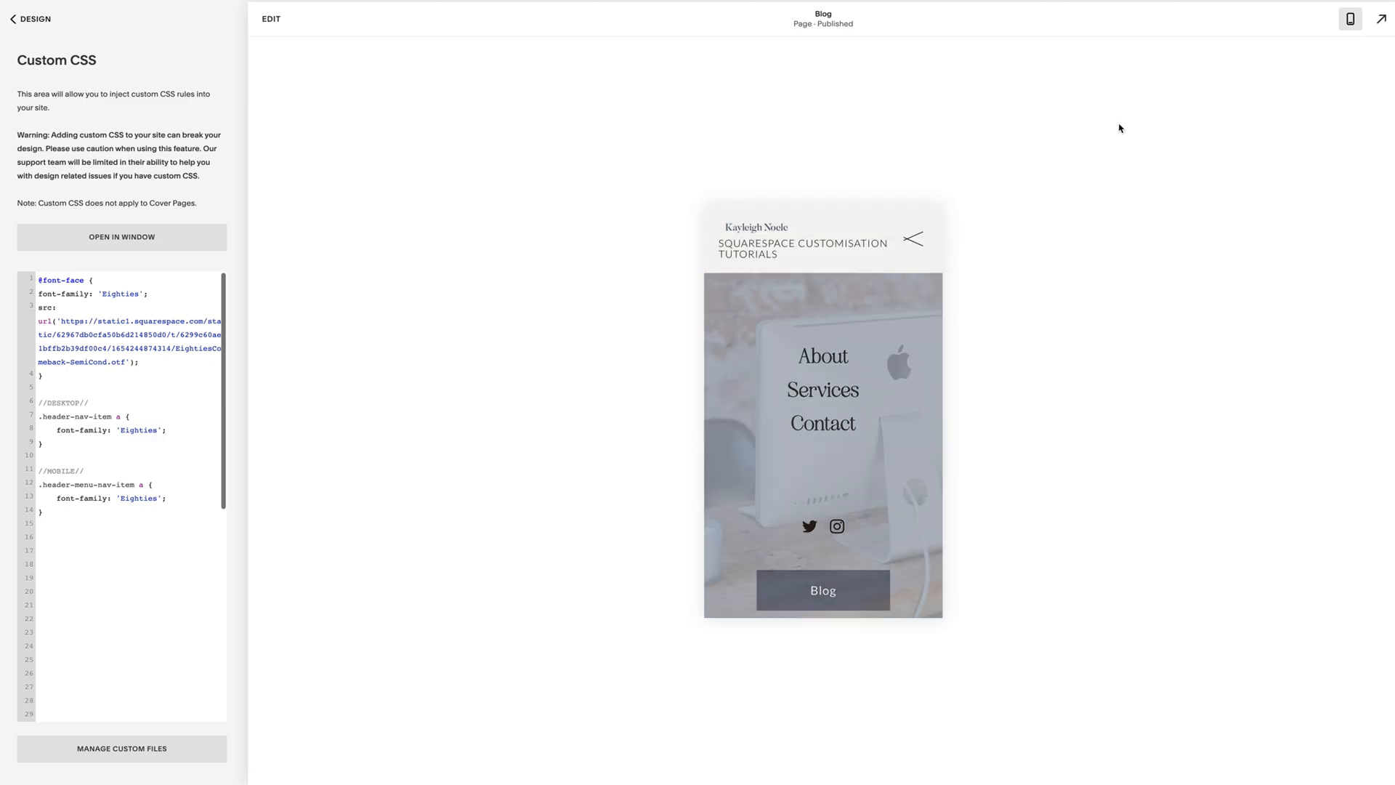
left_click(1350, 19)
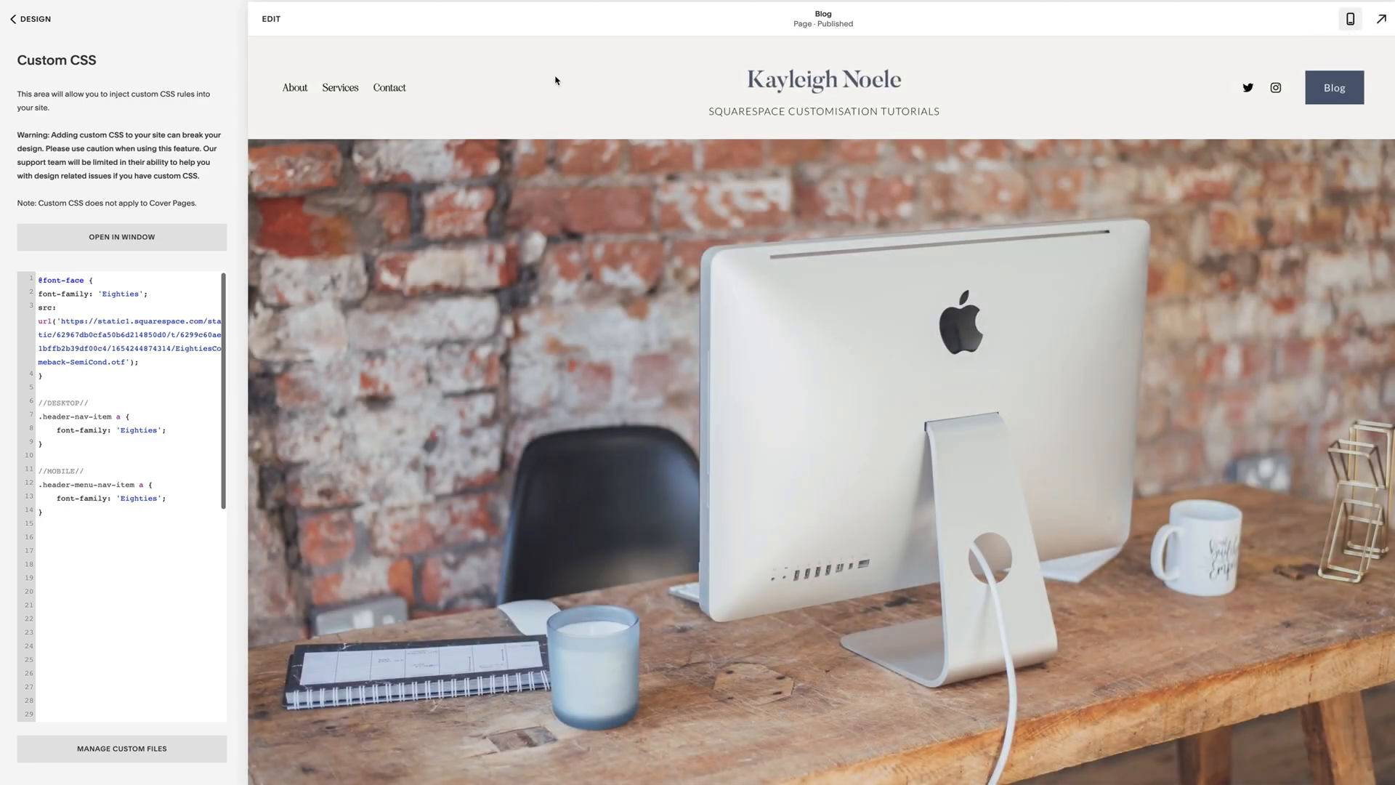